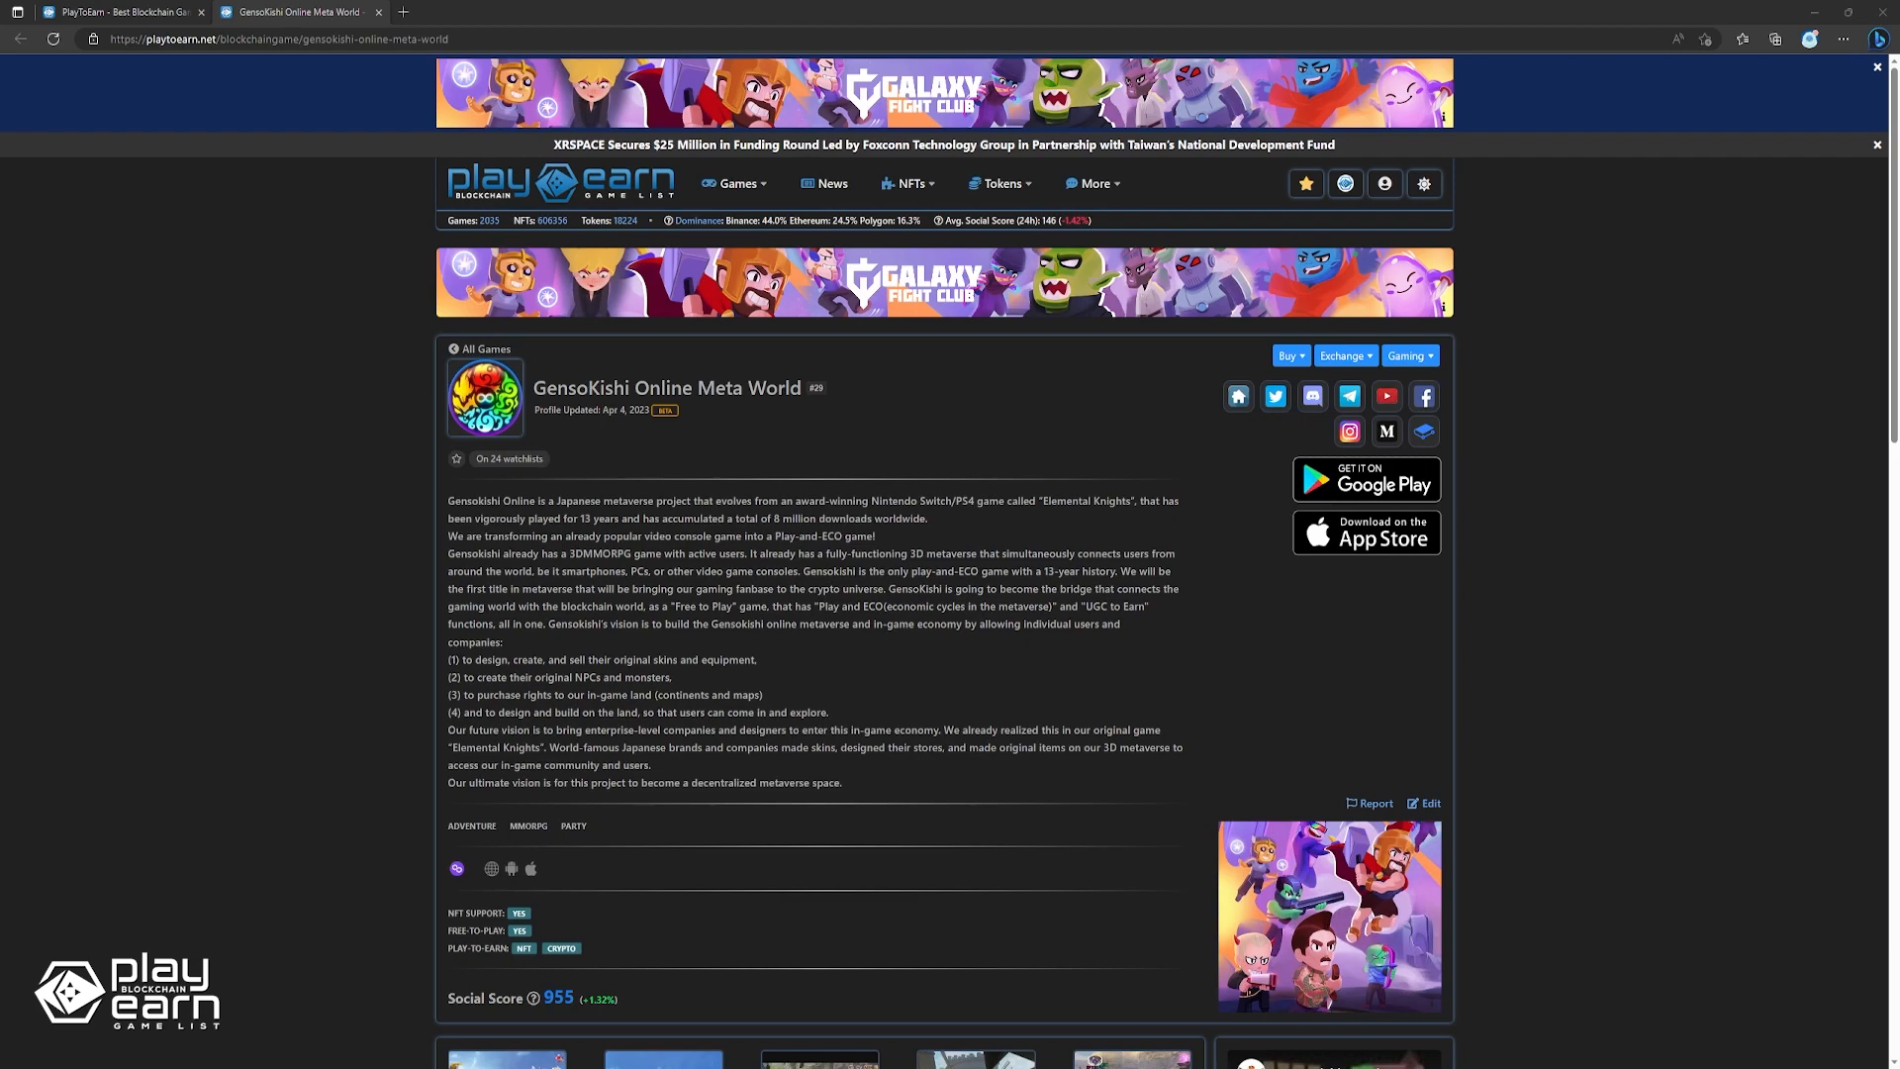
Open GensoKishi Online's official site via the listing's website home icon.
click(1237, 396)
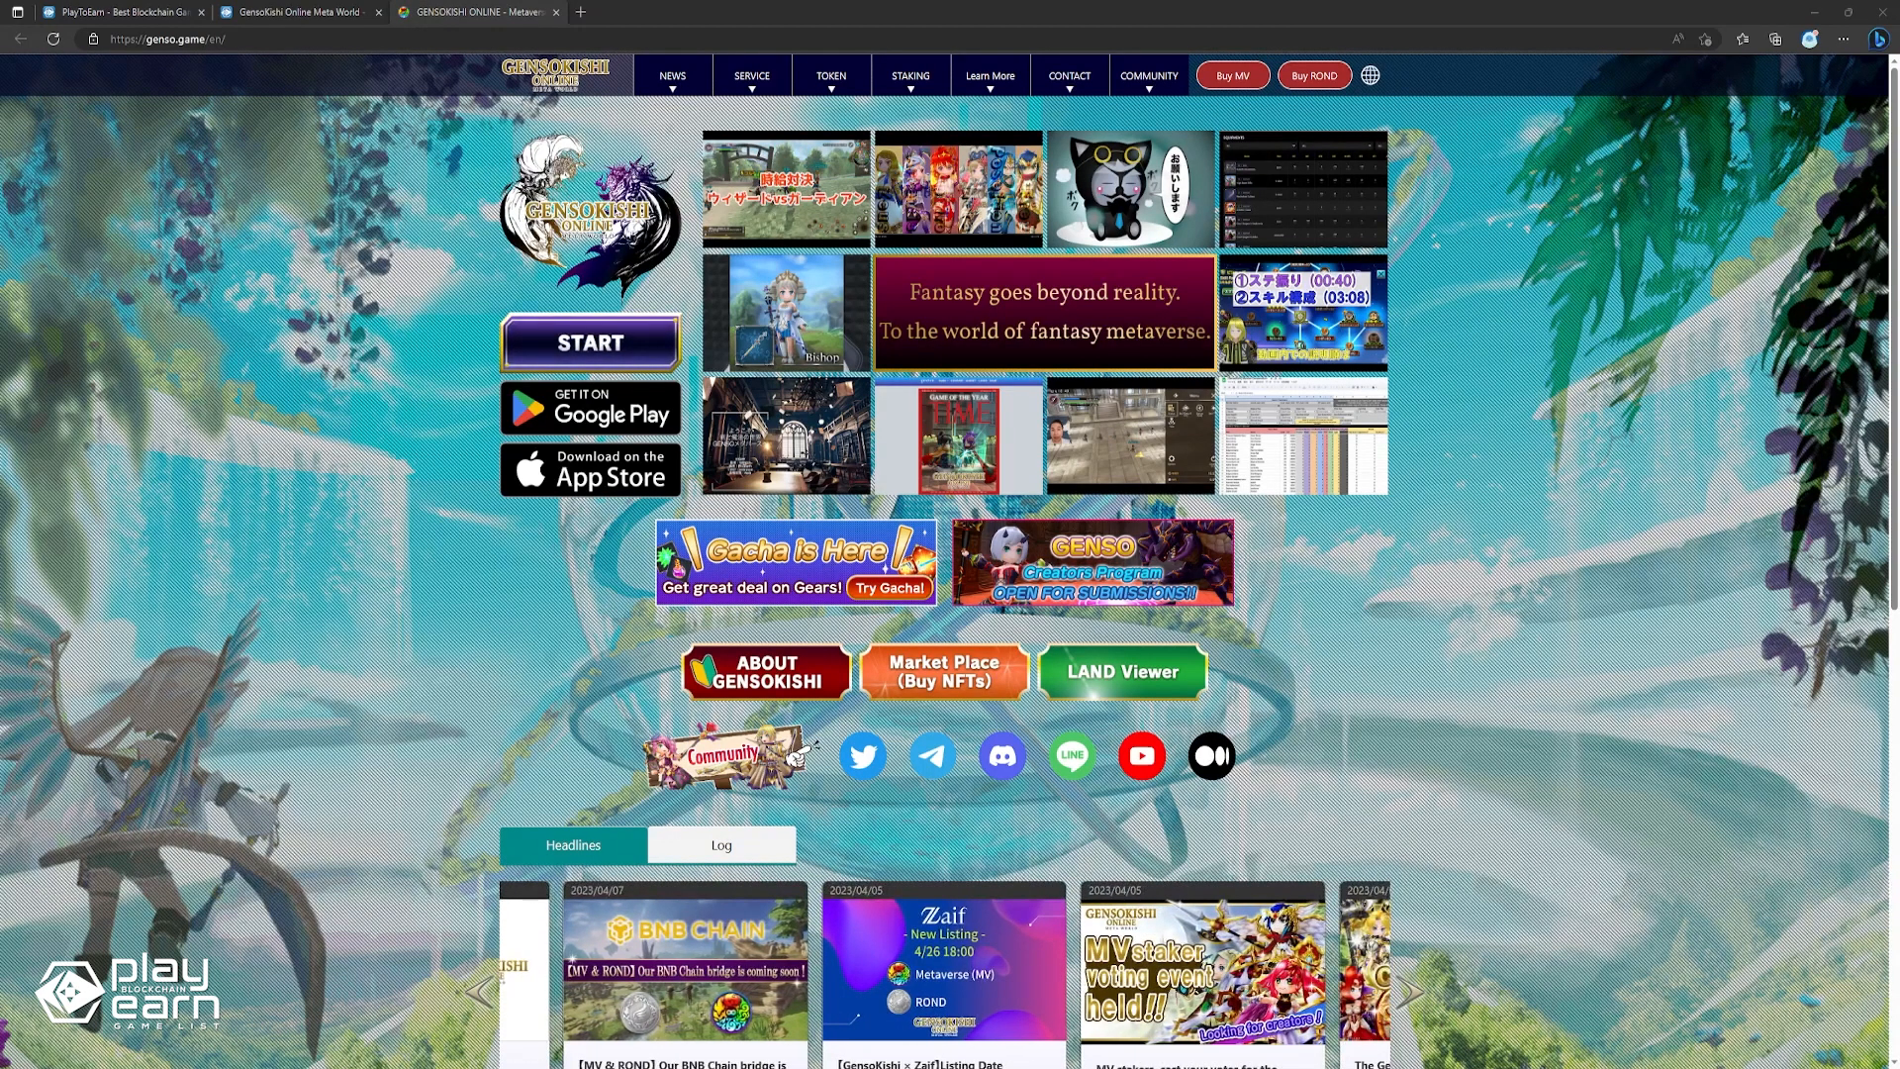
Browse the About GensoKishi page's MAP and UGC sections, then switch to the Affyn listing.
click(765, 671)
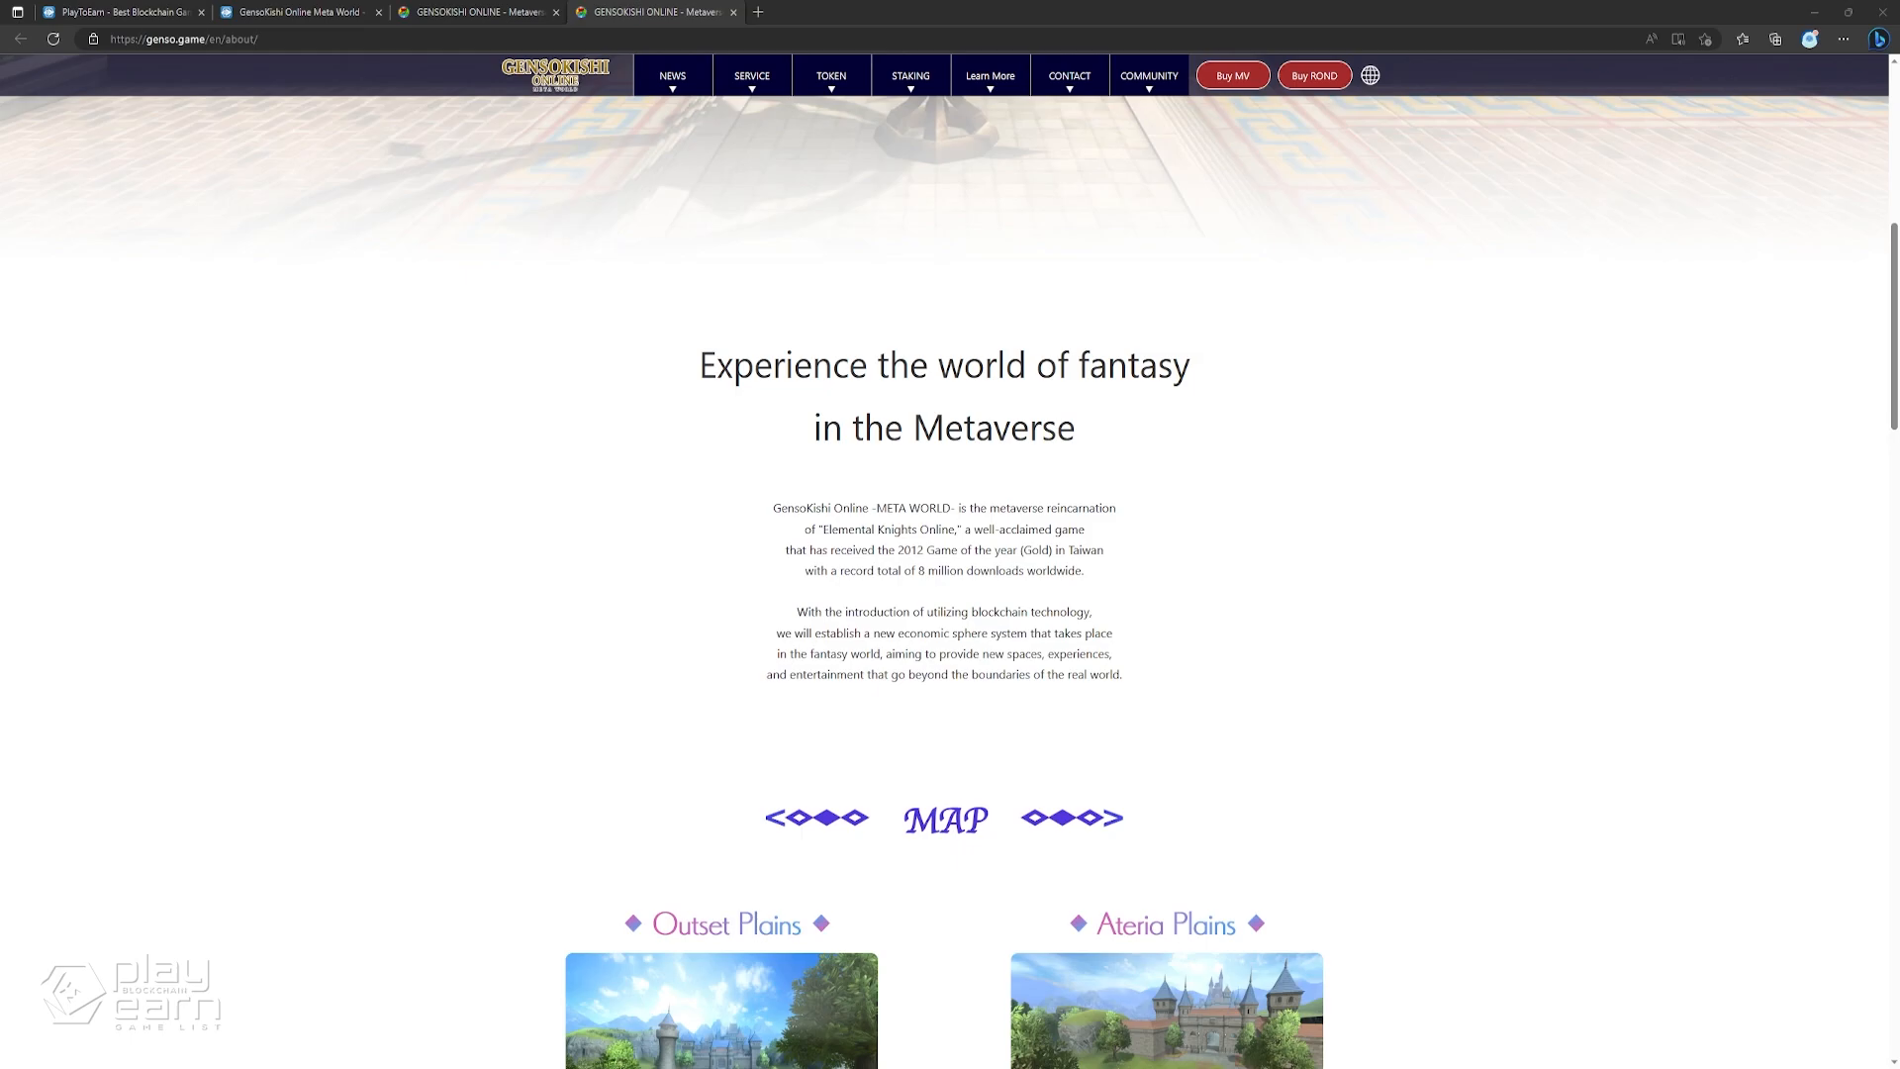
scroll(down, 3)
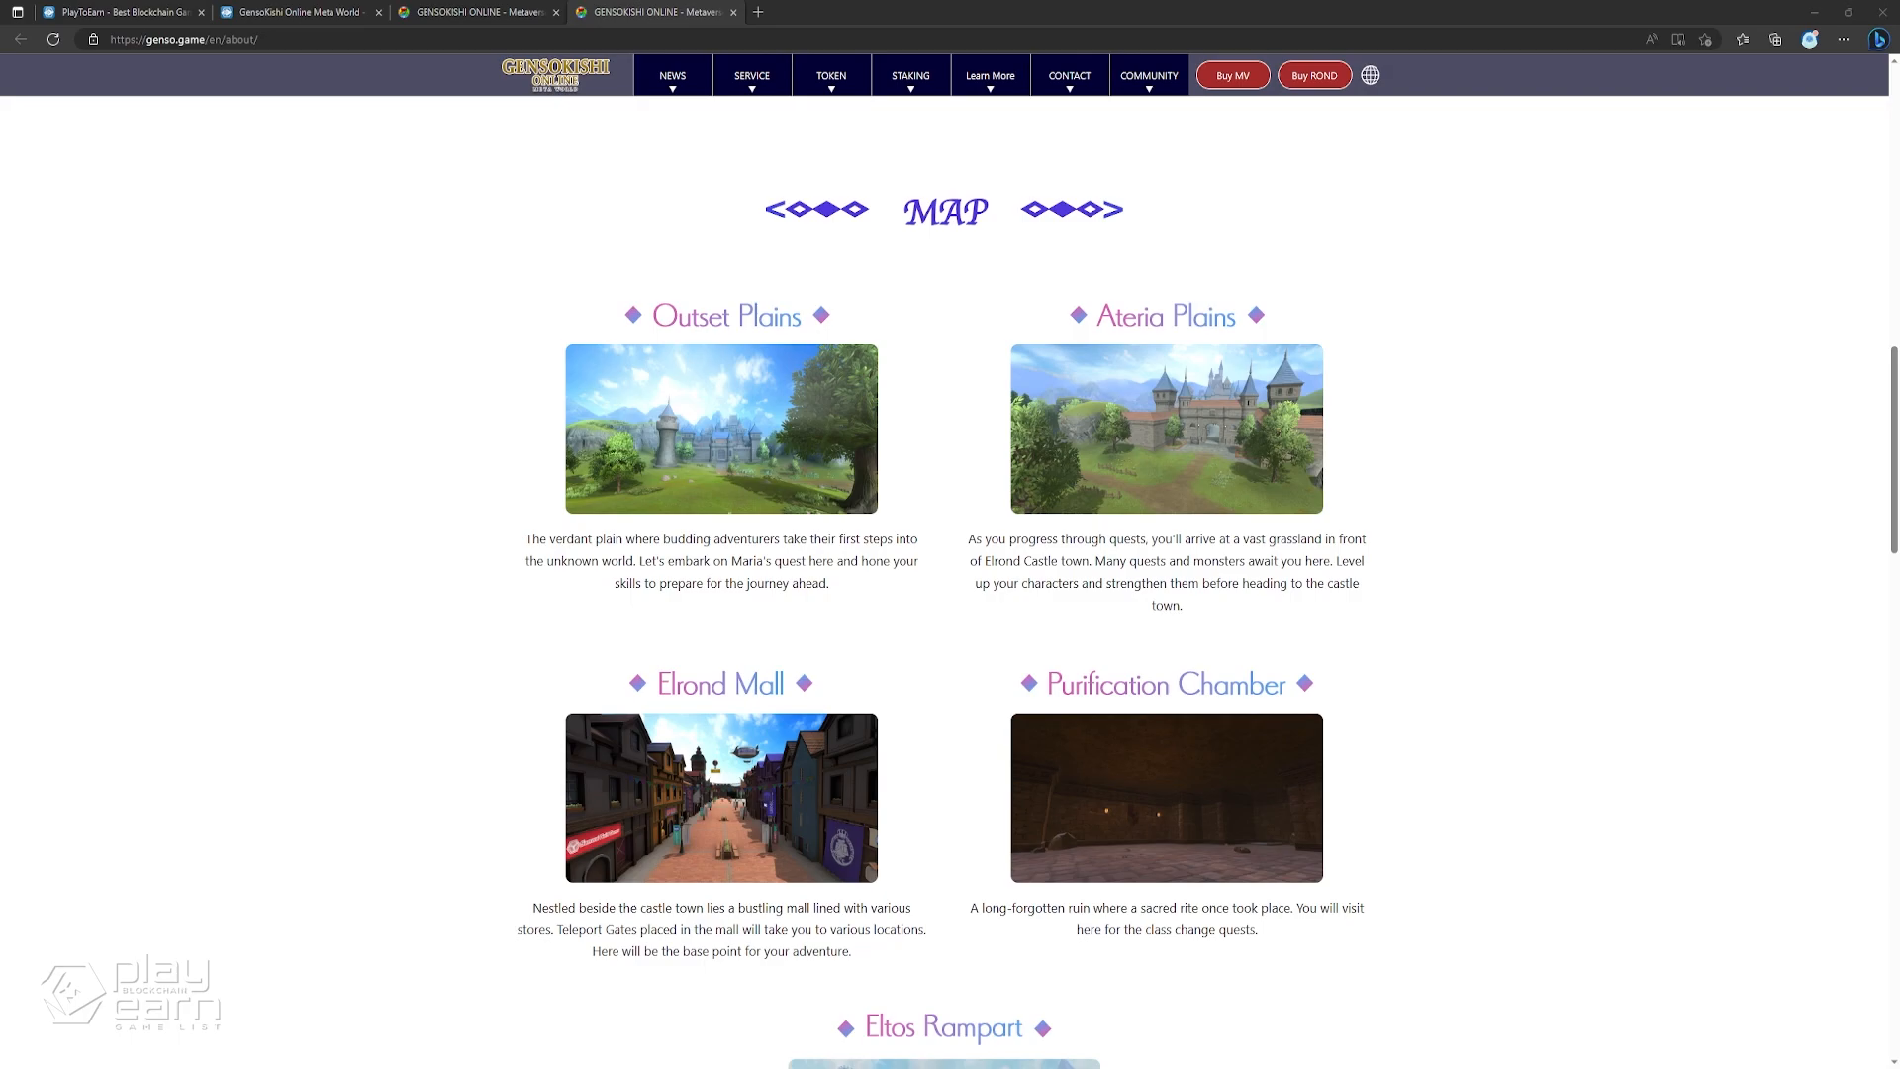
scroll(down, 3)
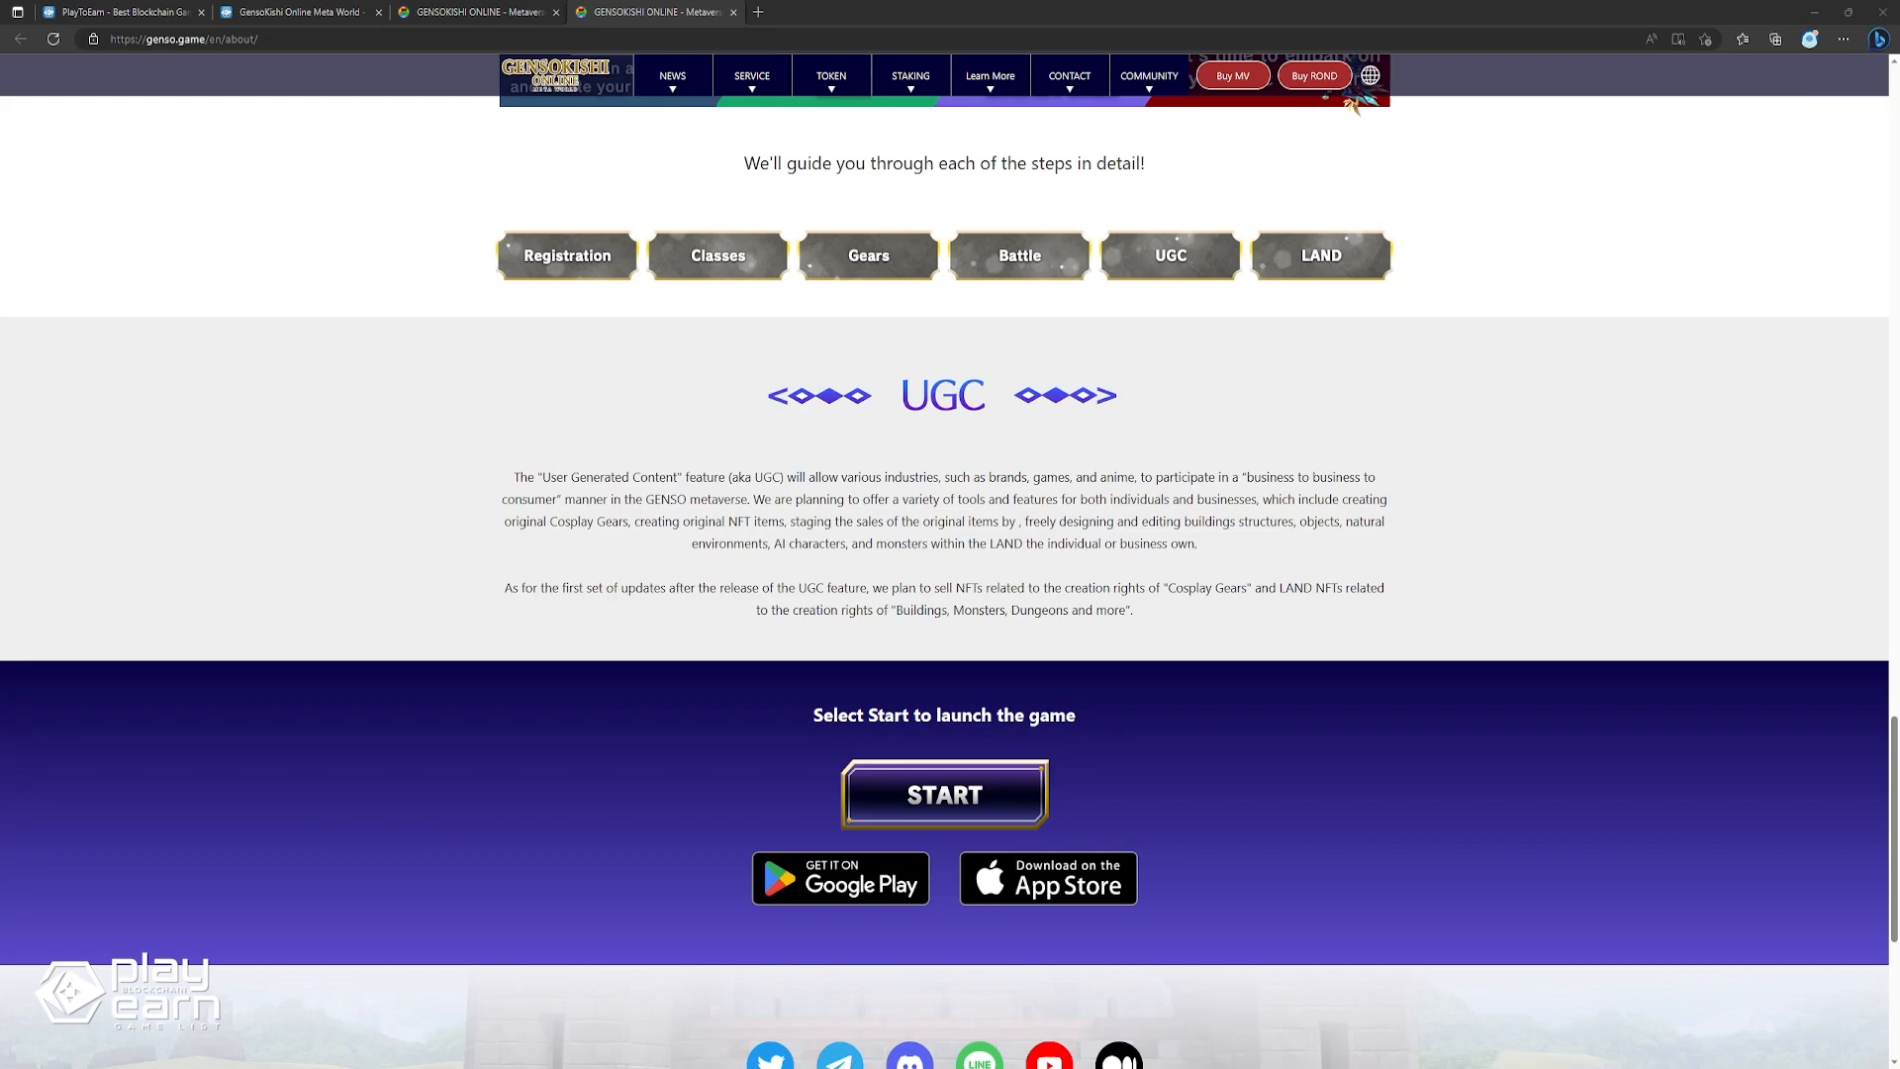
click(1319, 254)
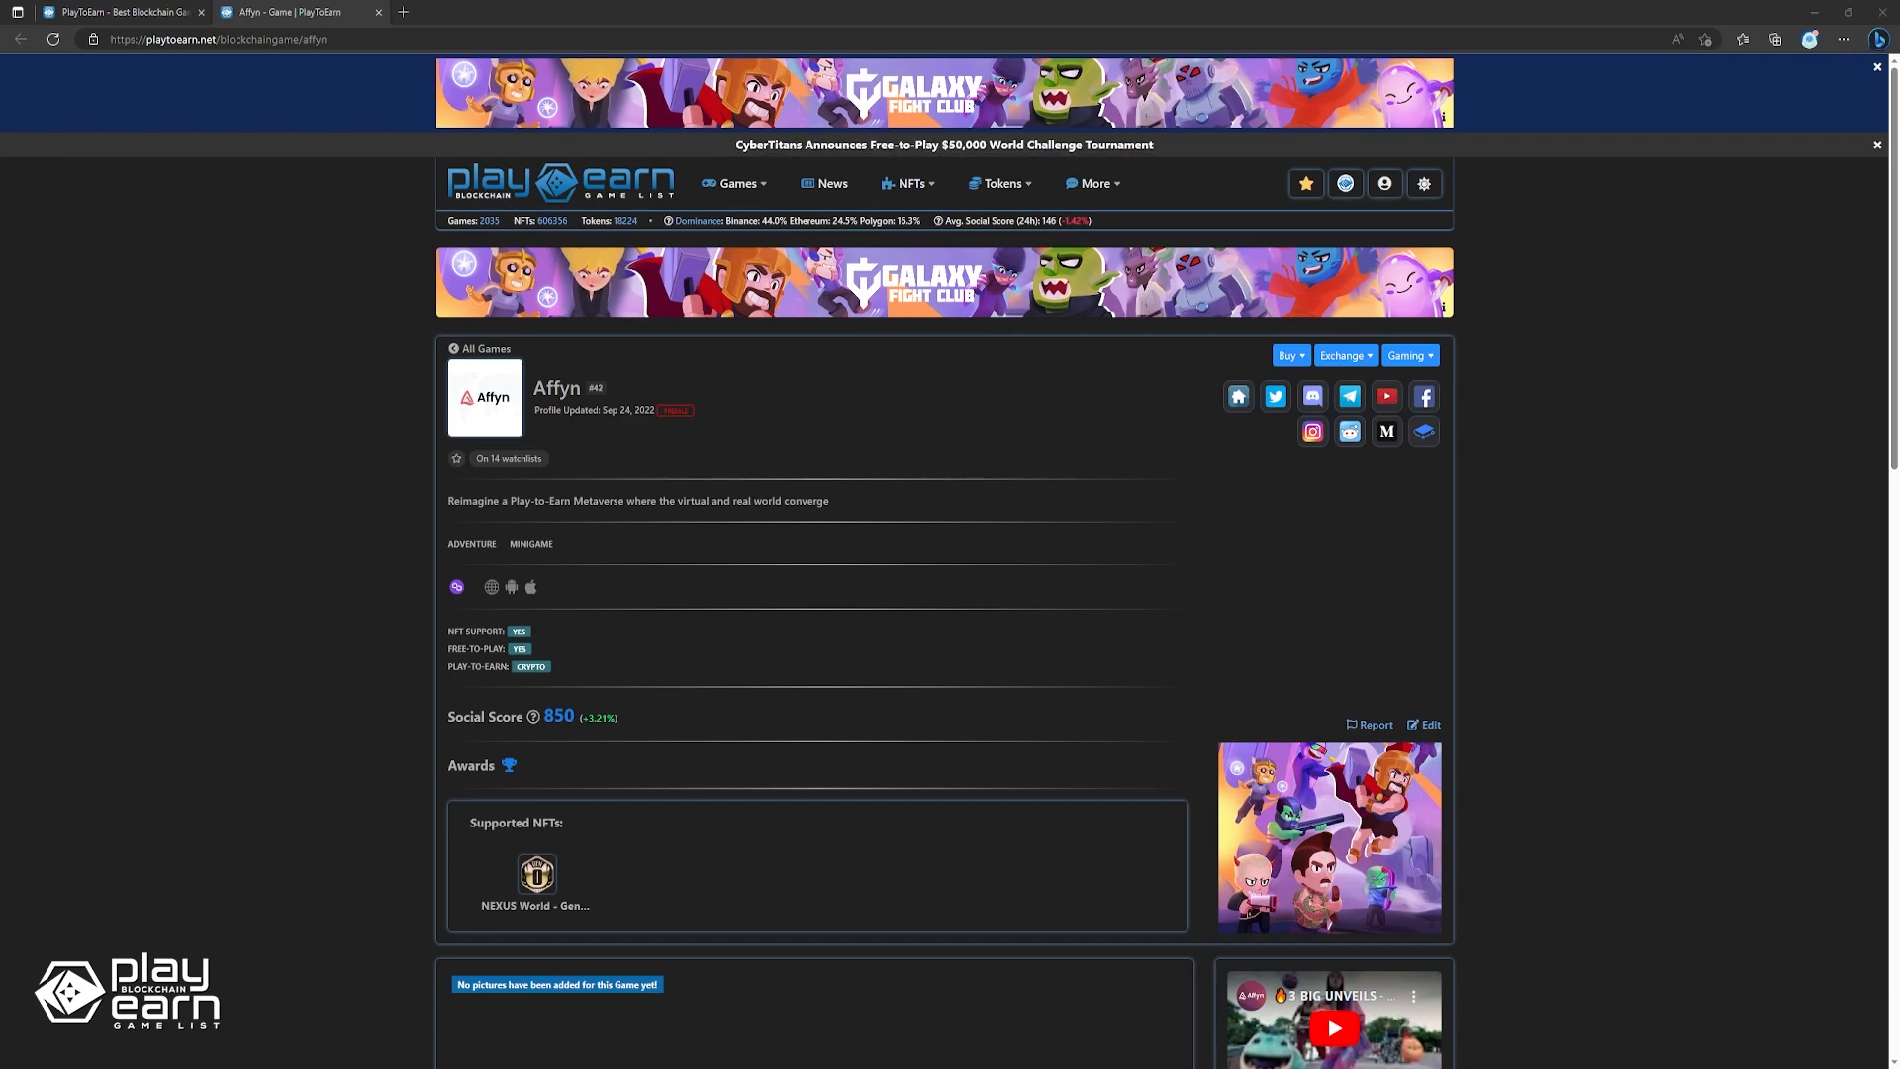
Open Affyn's official website in a new tab via the listing's home icon.
click(1236, 396)
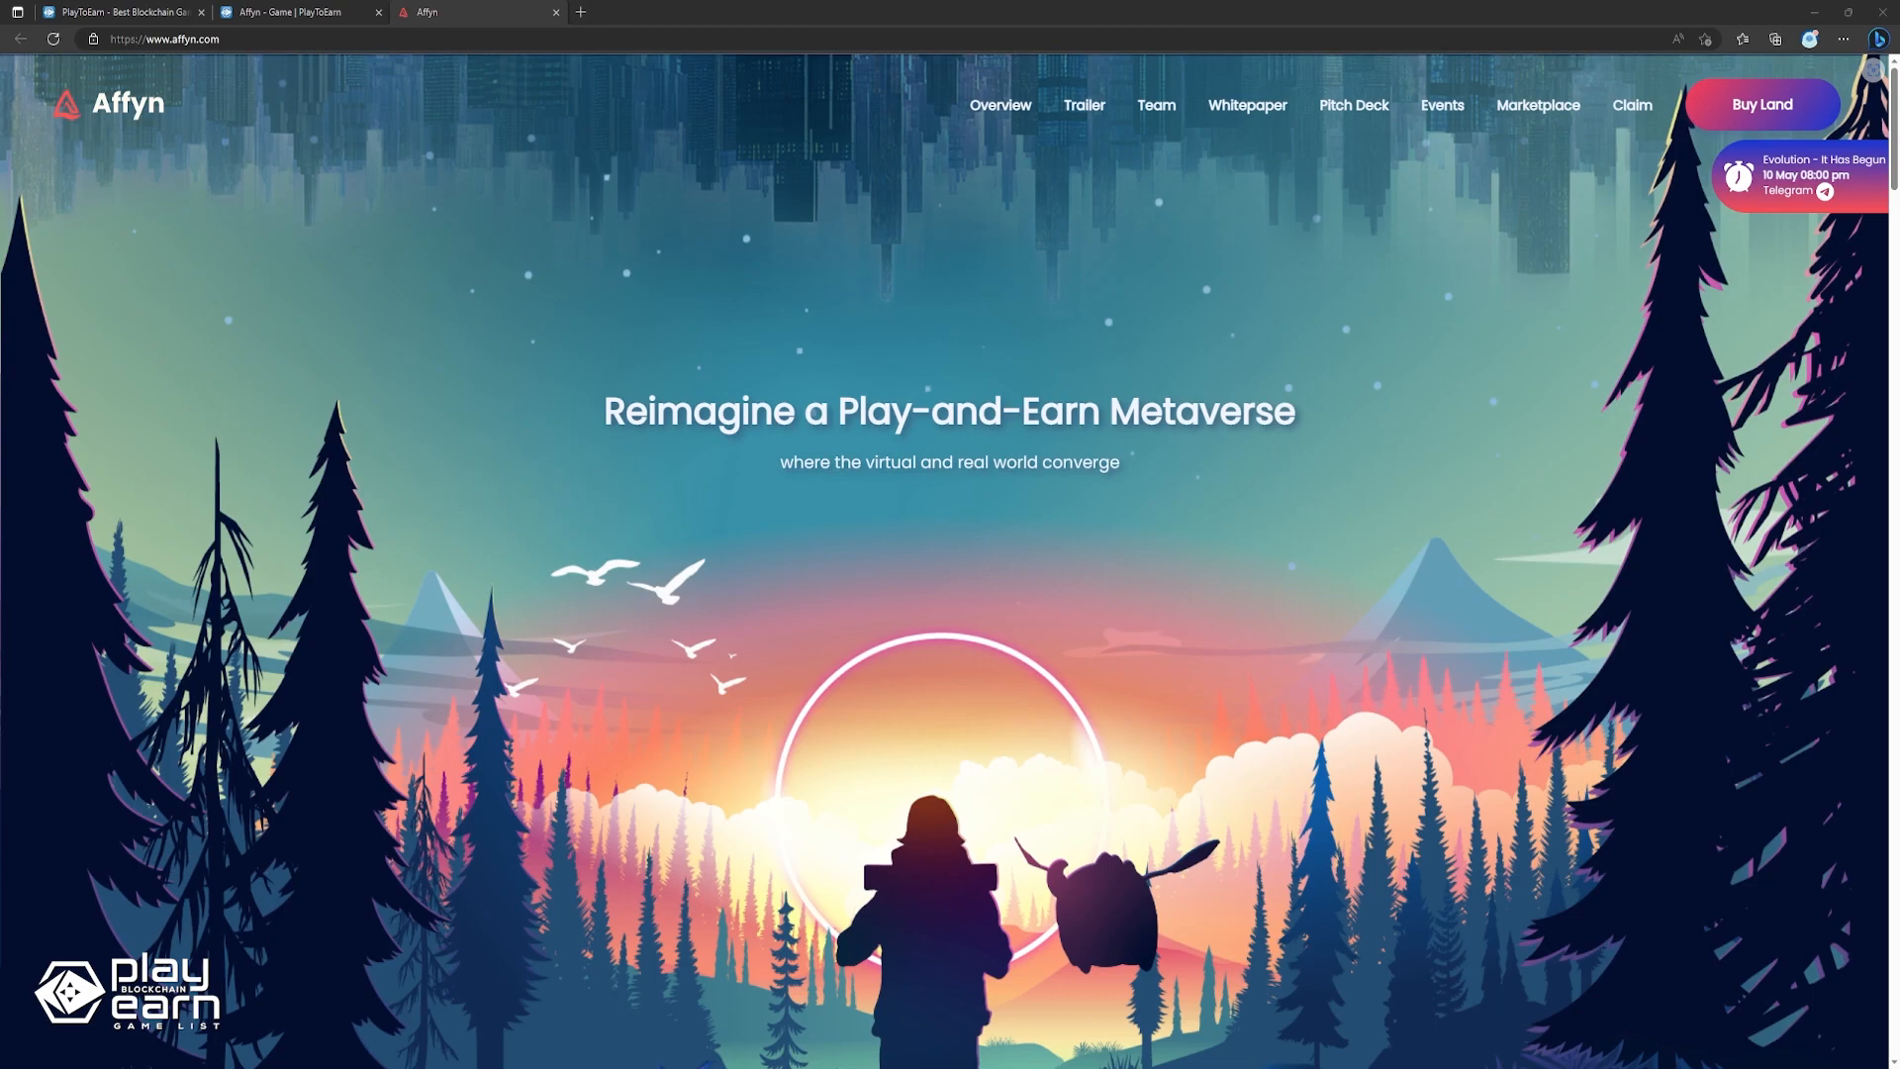
Scroll the Affyn homepage down to the 'What makes Affyn unique' section.
scroll(down, 3)
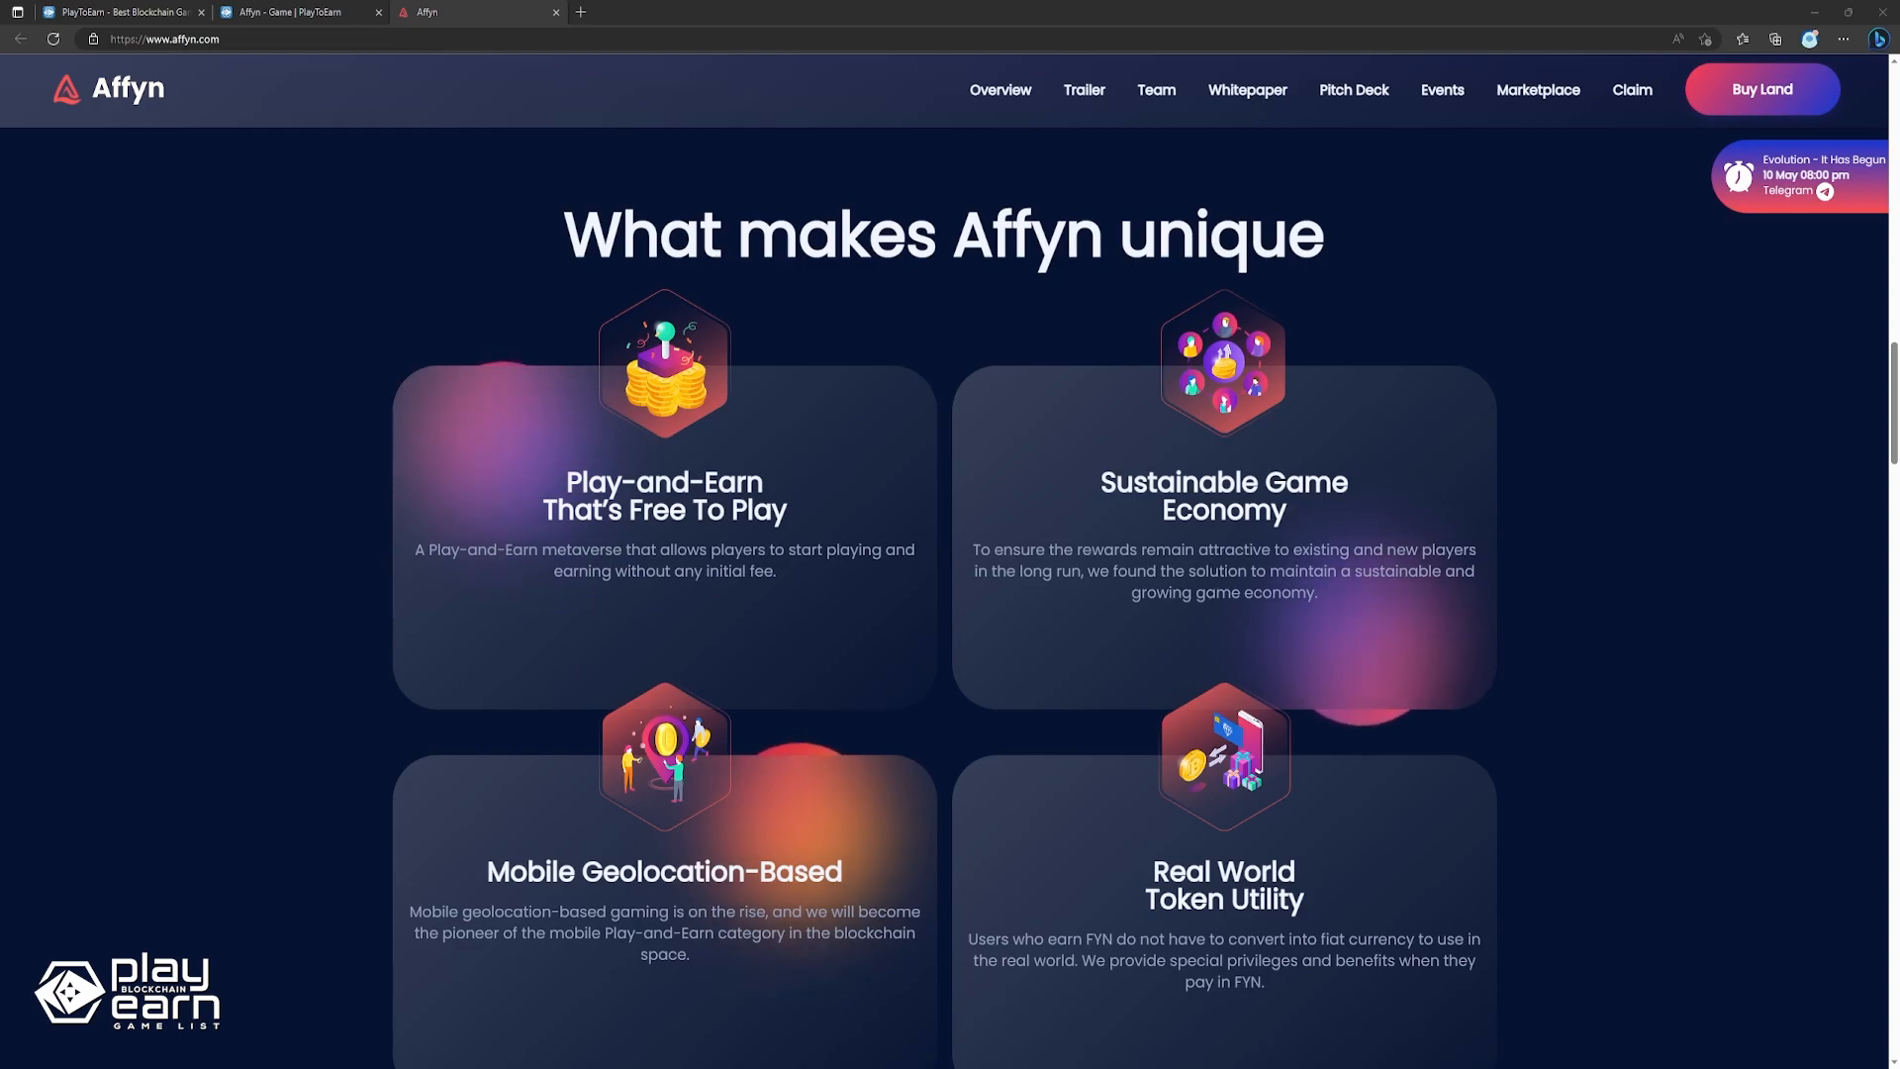
scroll(down, 3)
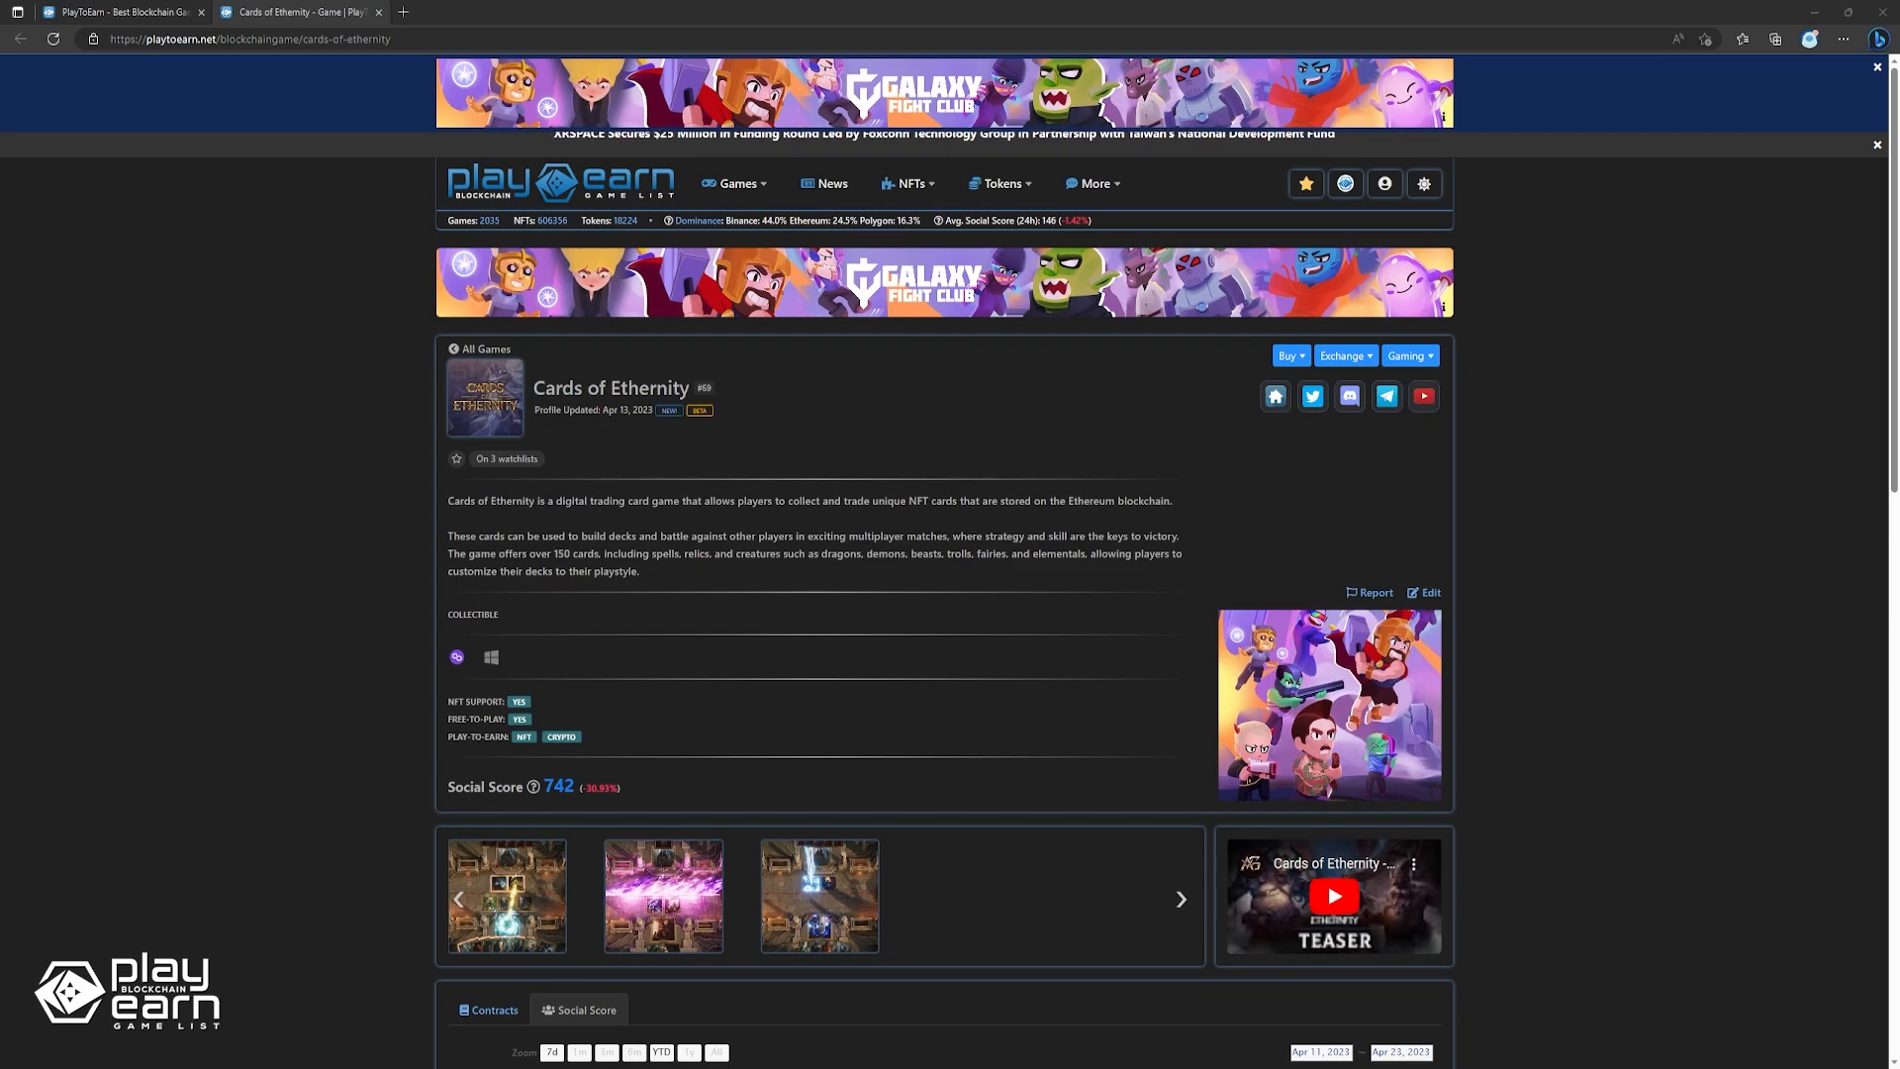
Open the Cards of Ethernity official website via the listing's home icon.
click(1273, 395)
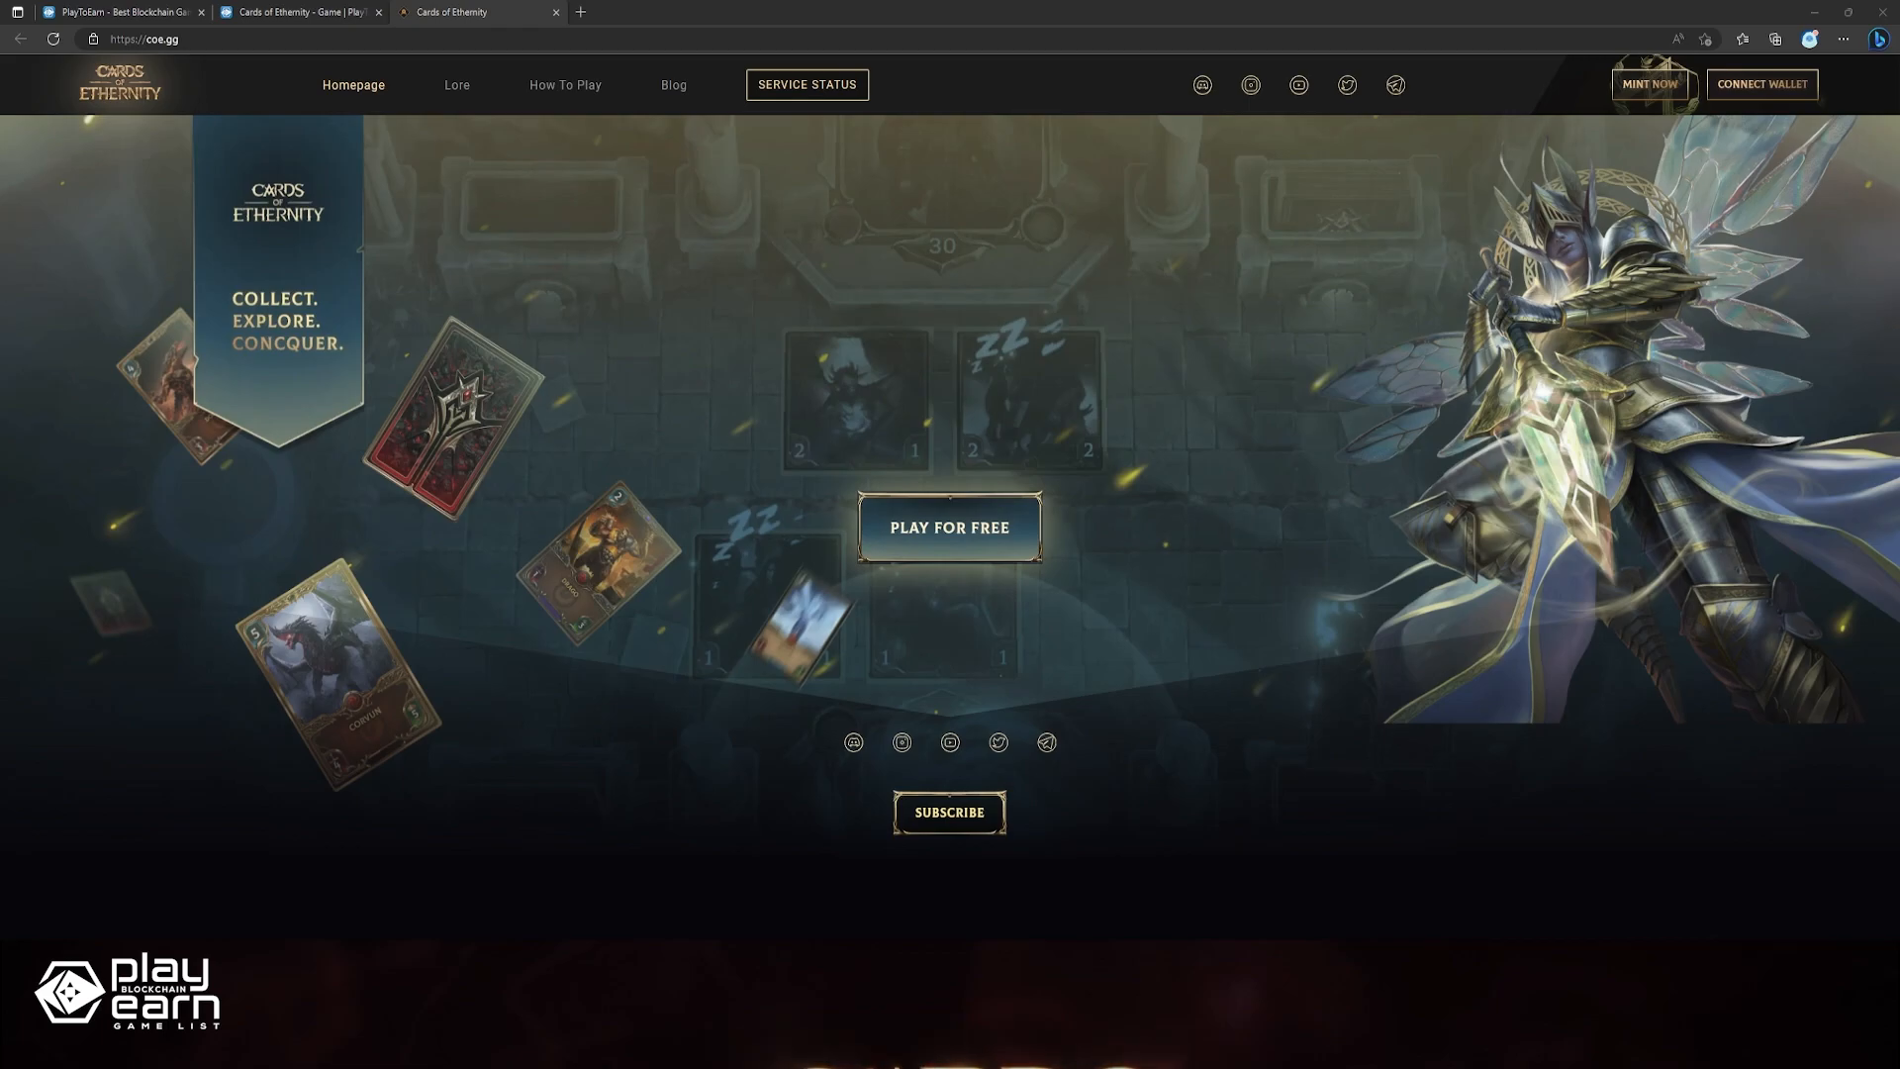
Scroll coe.gg through Features, Characters and the Aether Games footer, then switch to the Alaska Gold Rush listing.
scroll(down, 3)
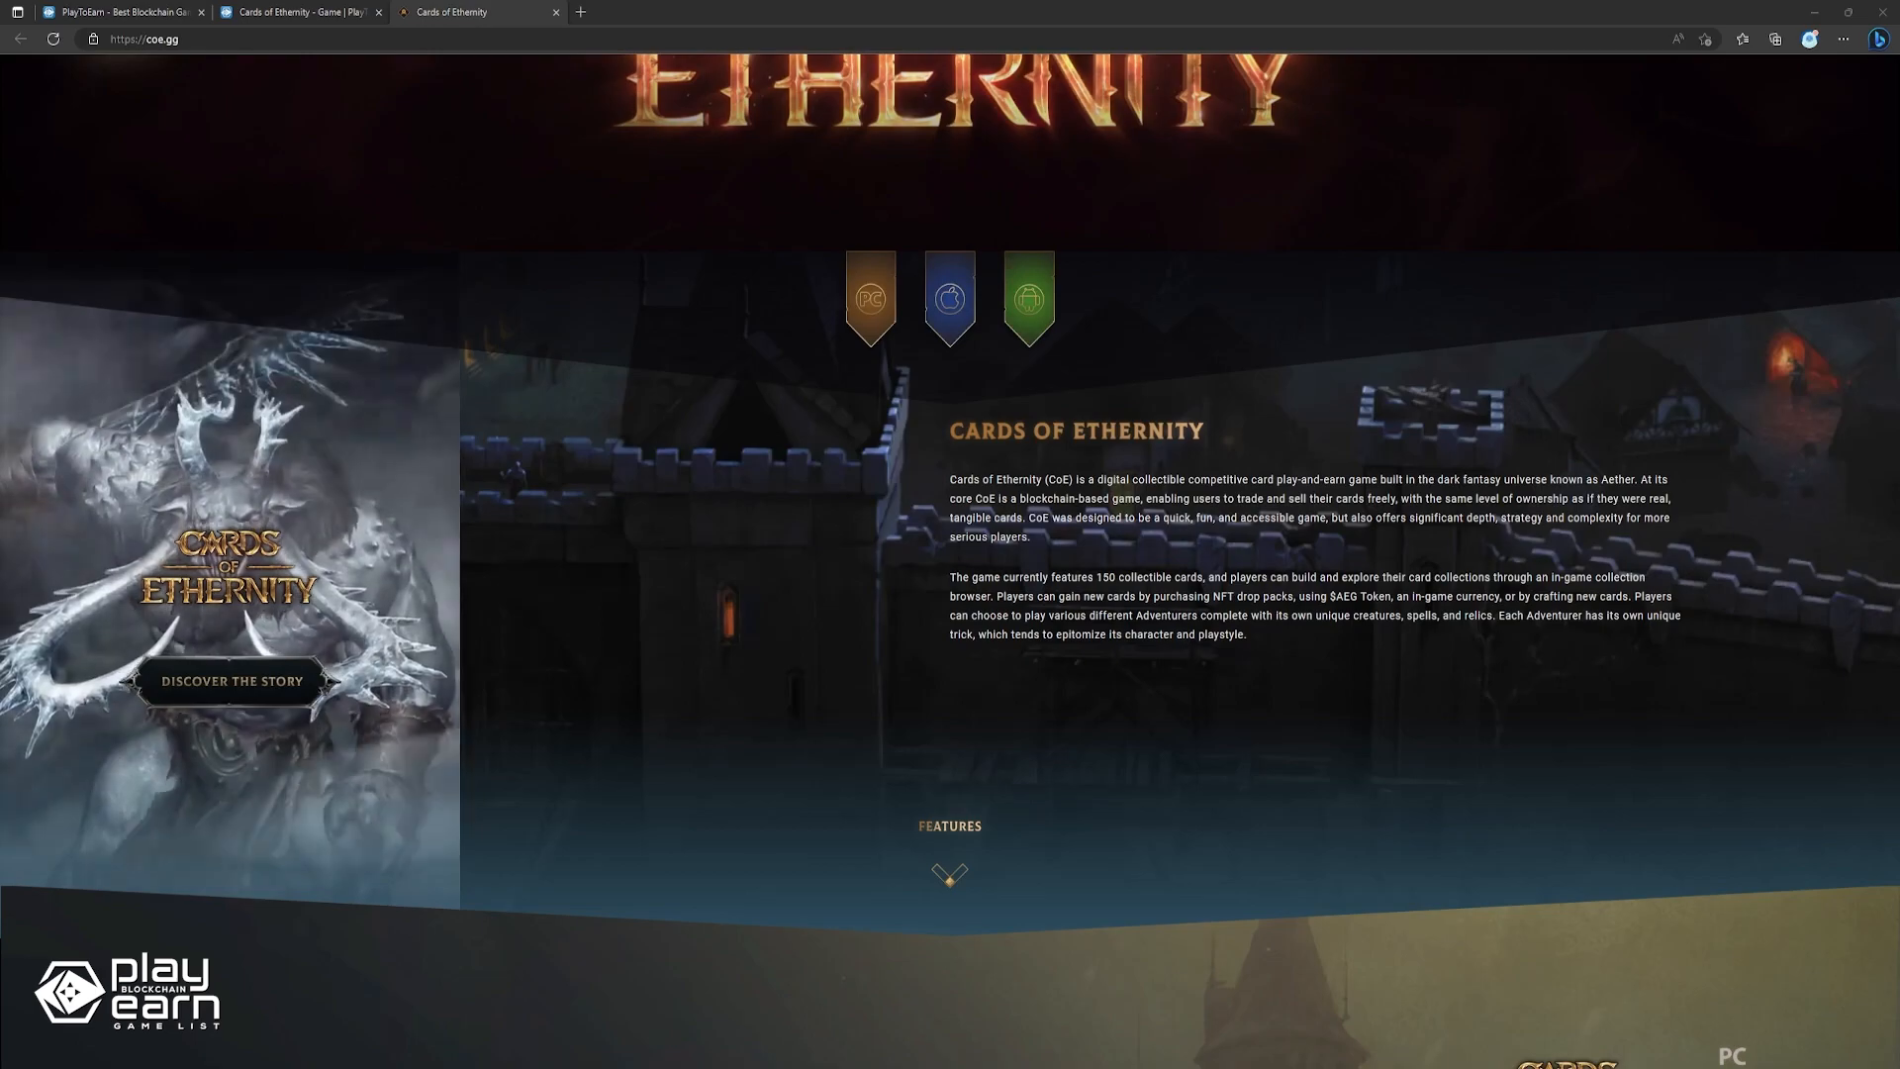
scroll(down, 3)
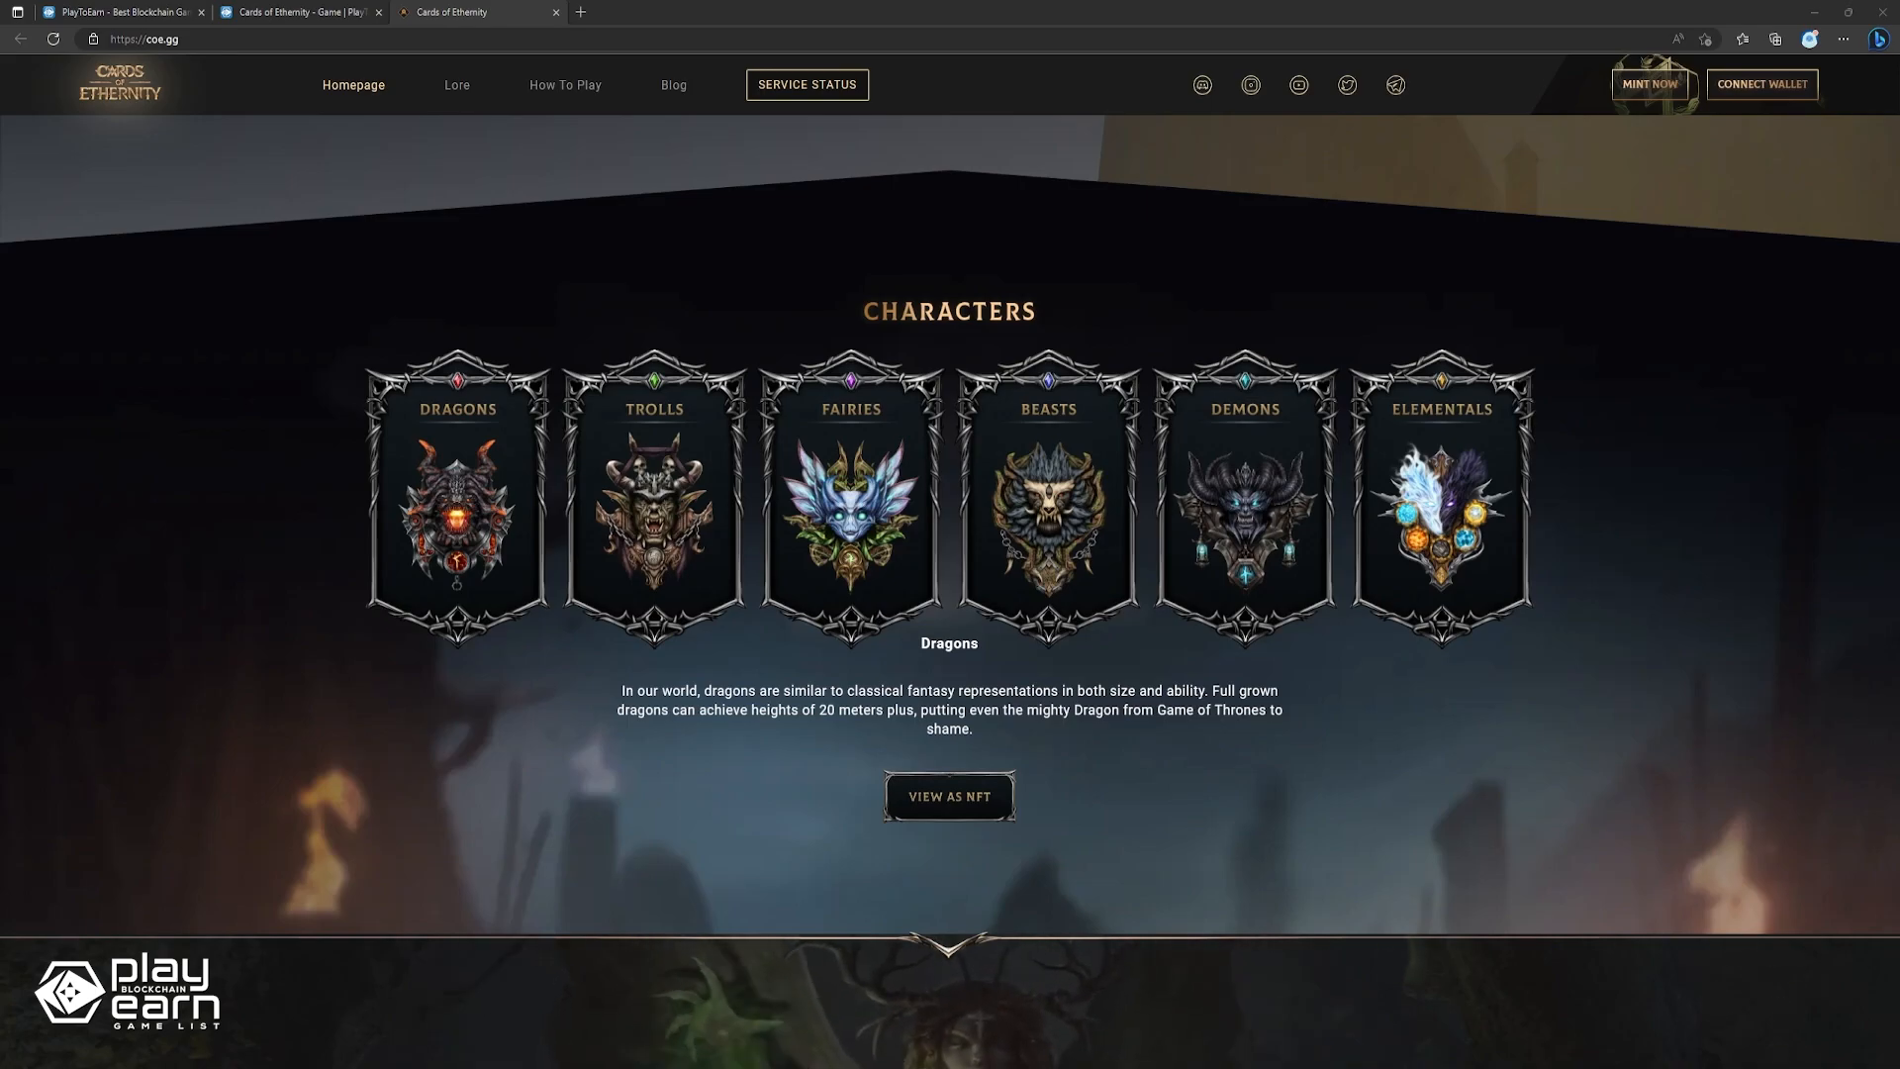
scroll(down, 3)
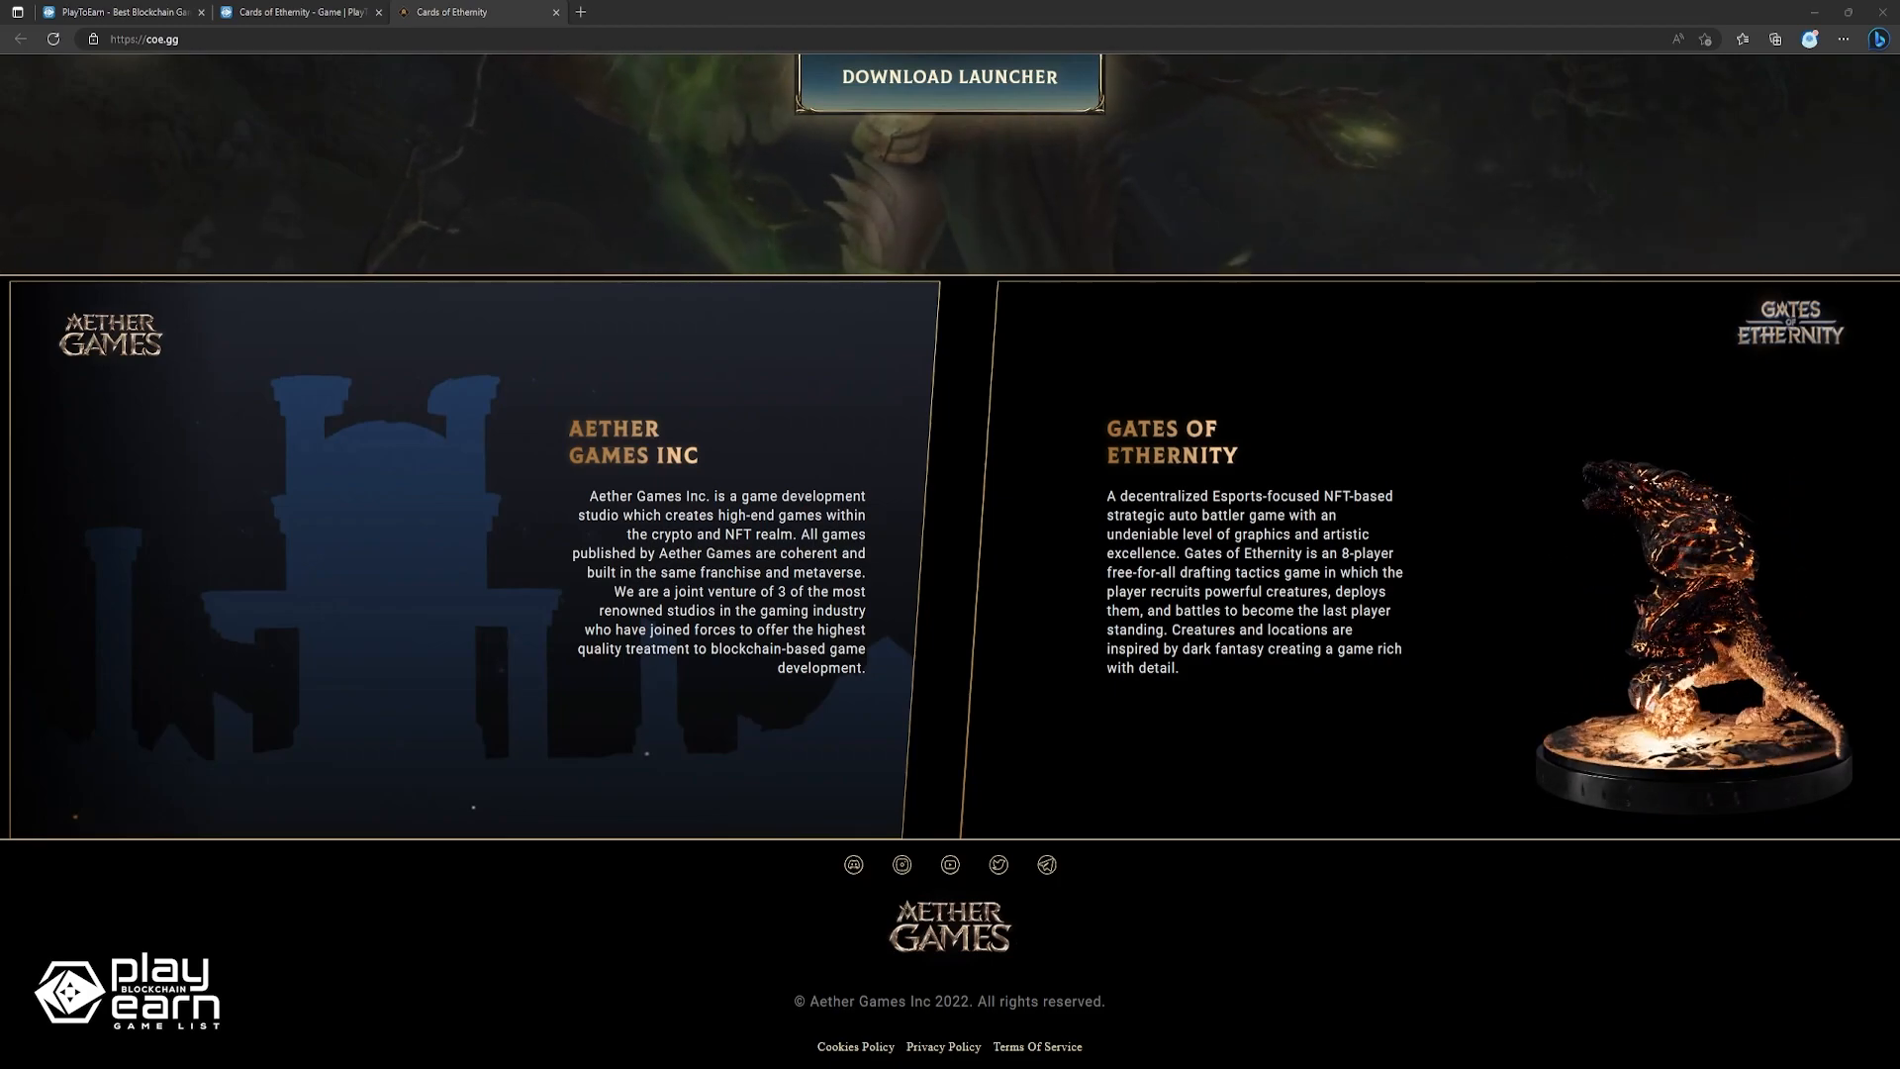
scroll(up, 3)
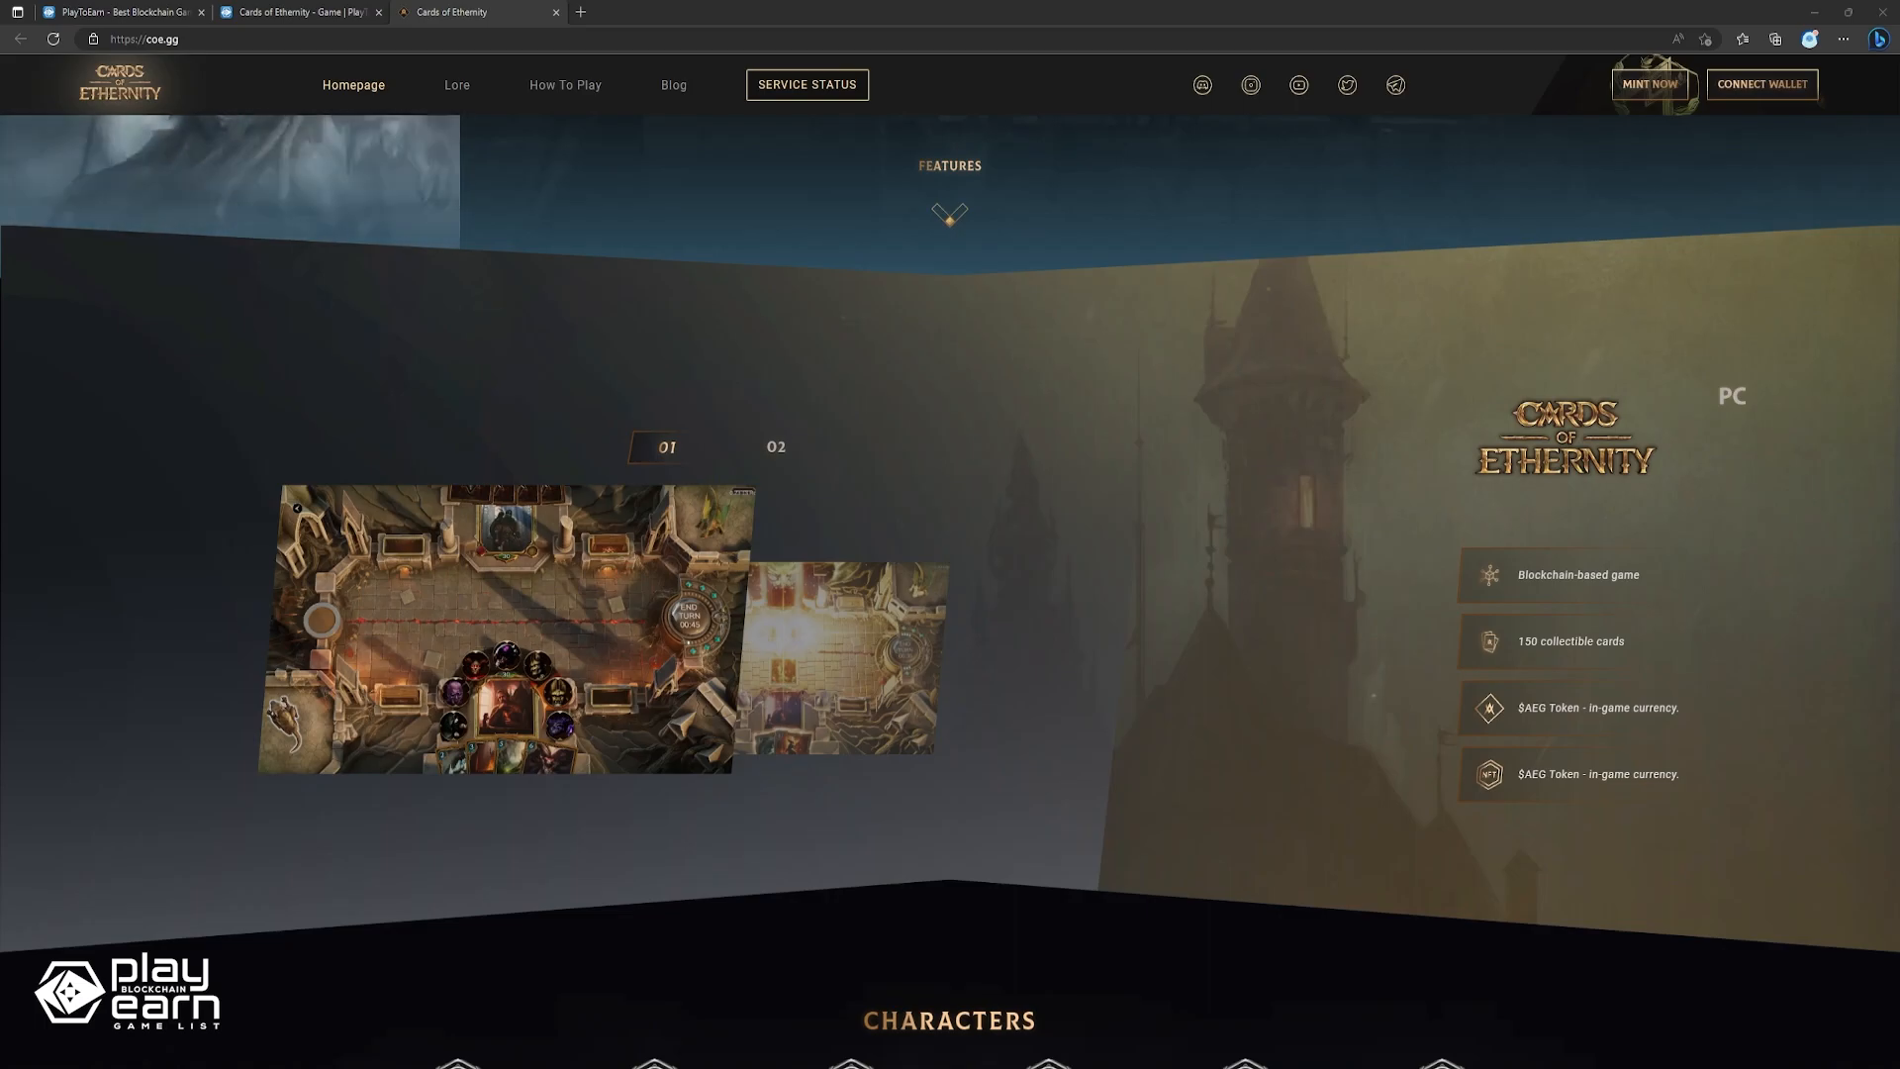
click(299, 12)
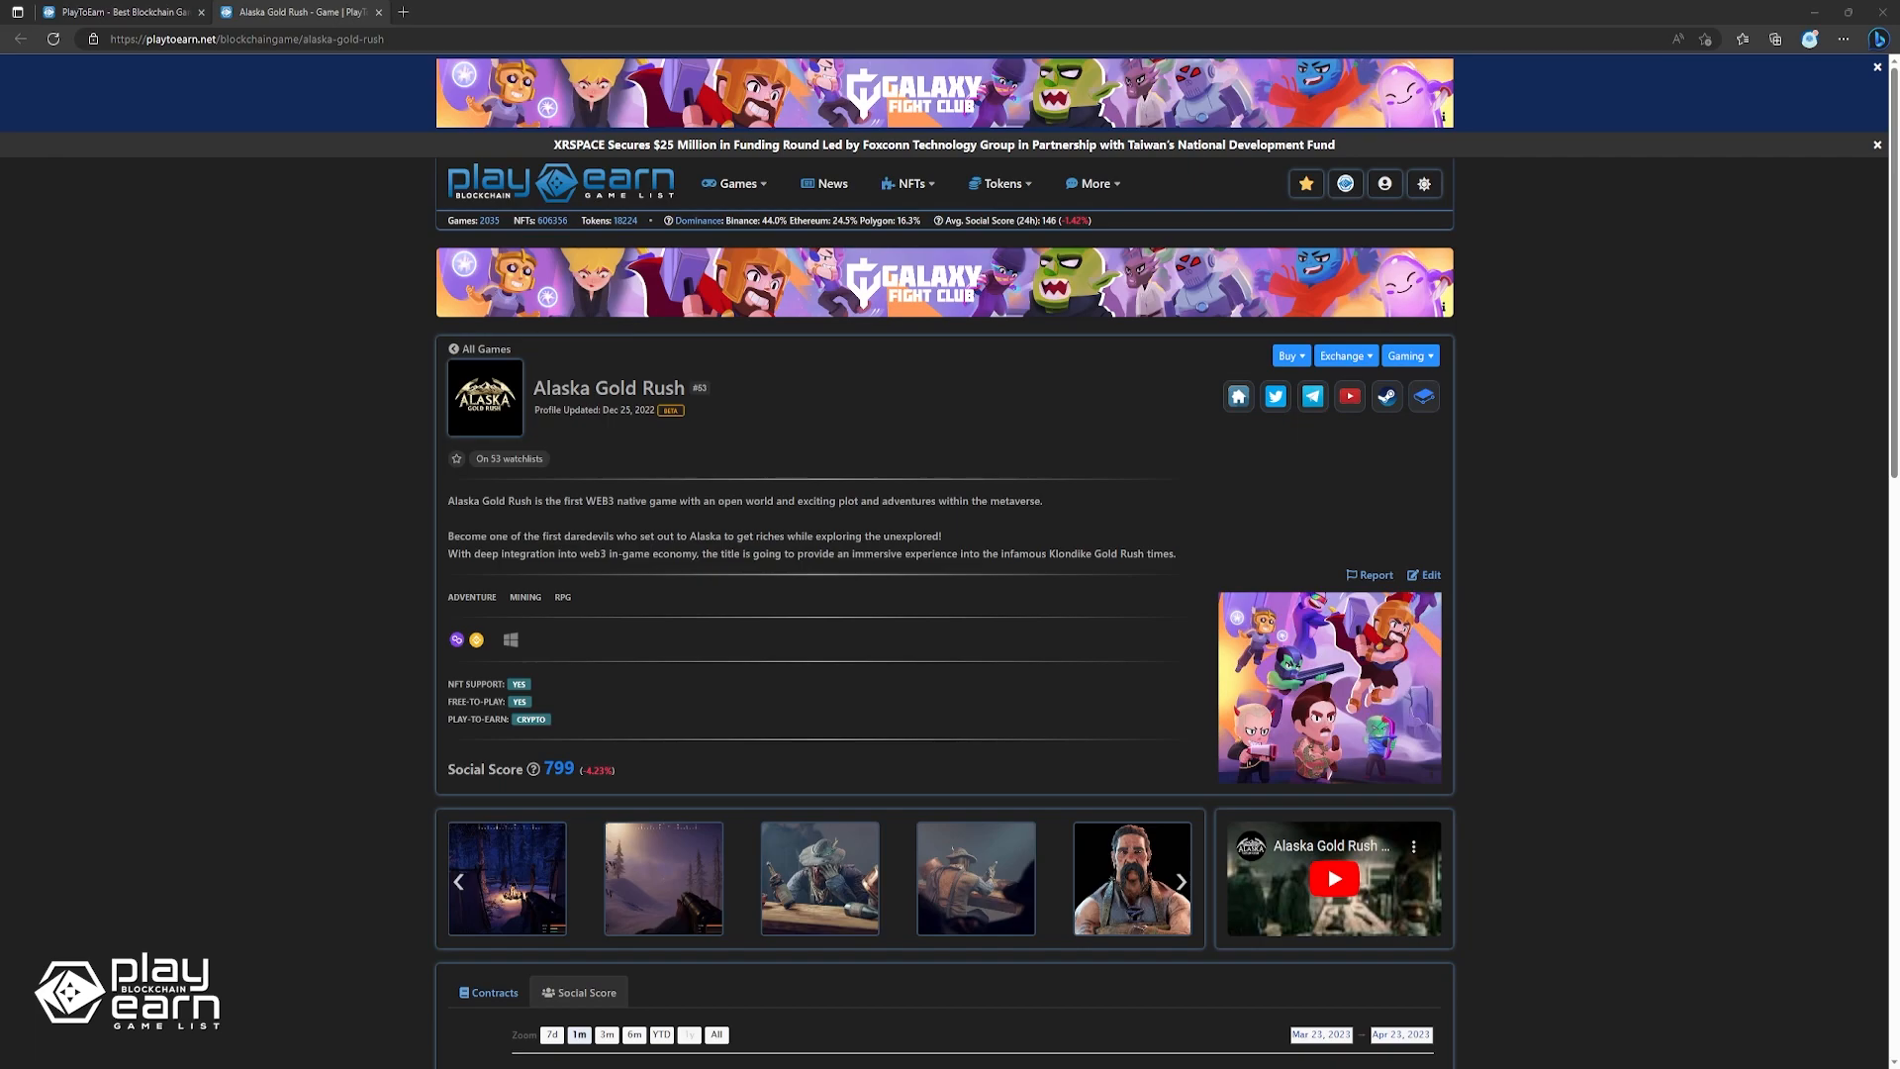
Open alaskagoldrush.io in a new tab via the listing's website home icon.
click(1236, 395)
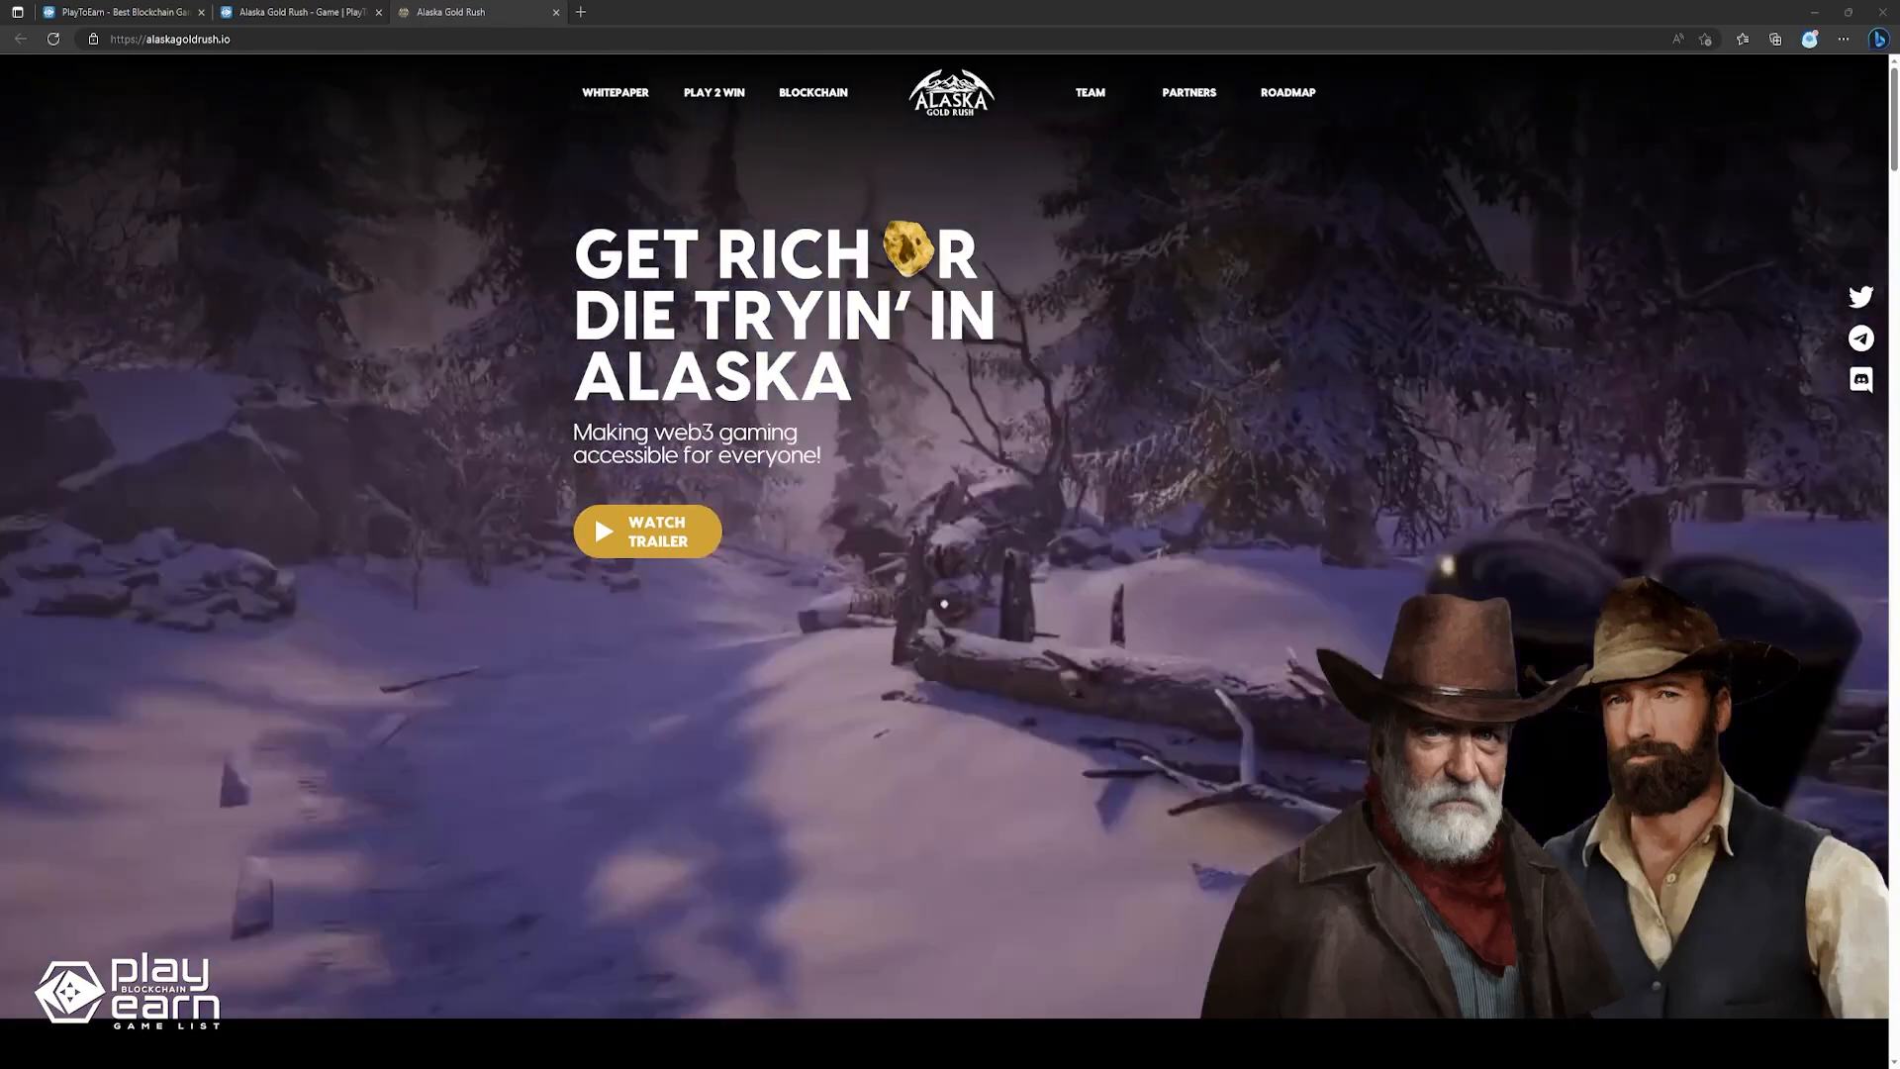
Scroll alaskagoldrush.io past the adventure, economy and mining sections to the Alaskan Adventure Hub.
scroll(down, 3)
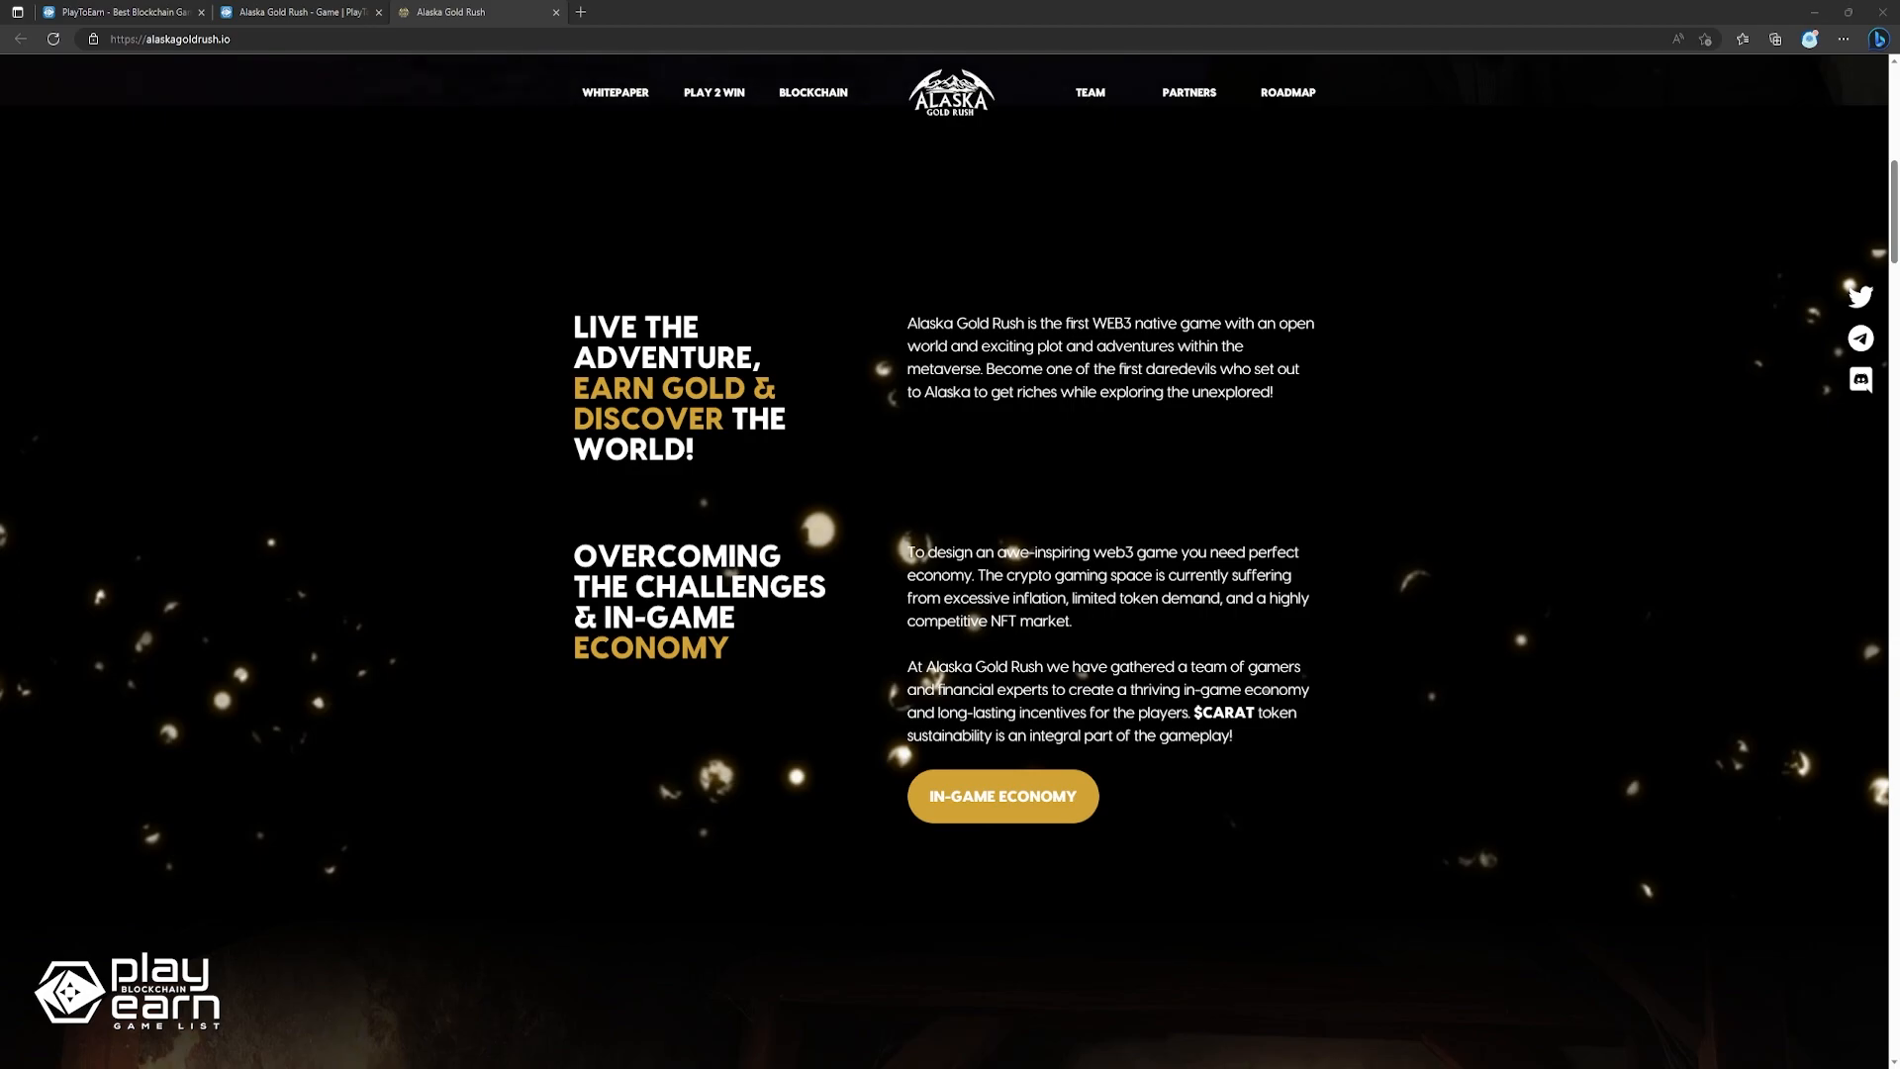
scroll(down, 3)
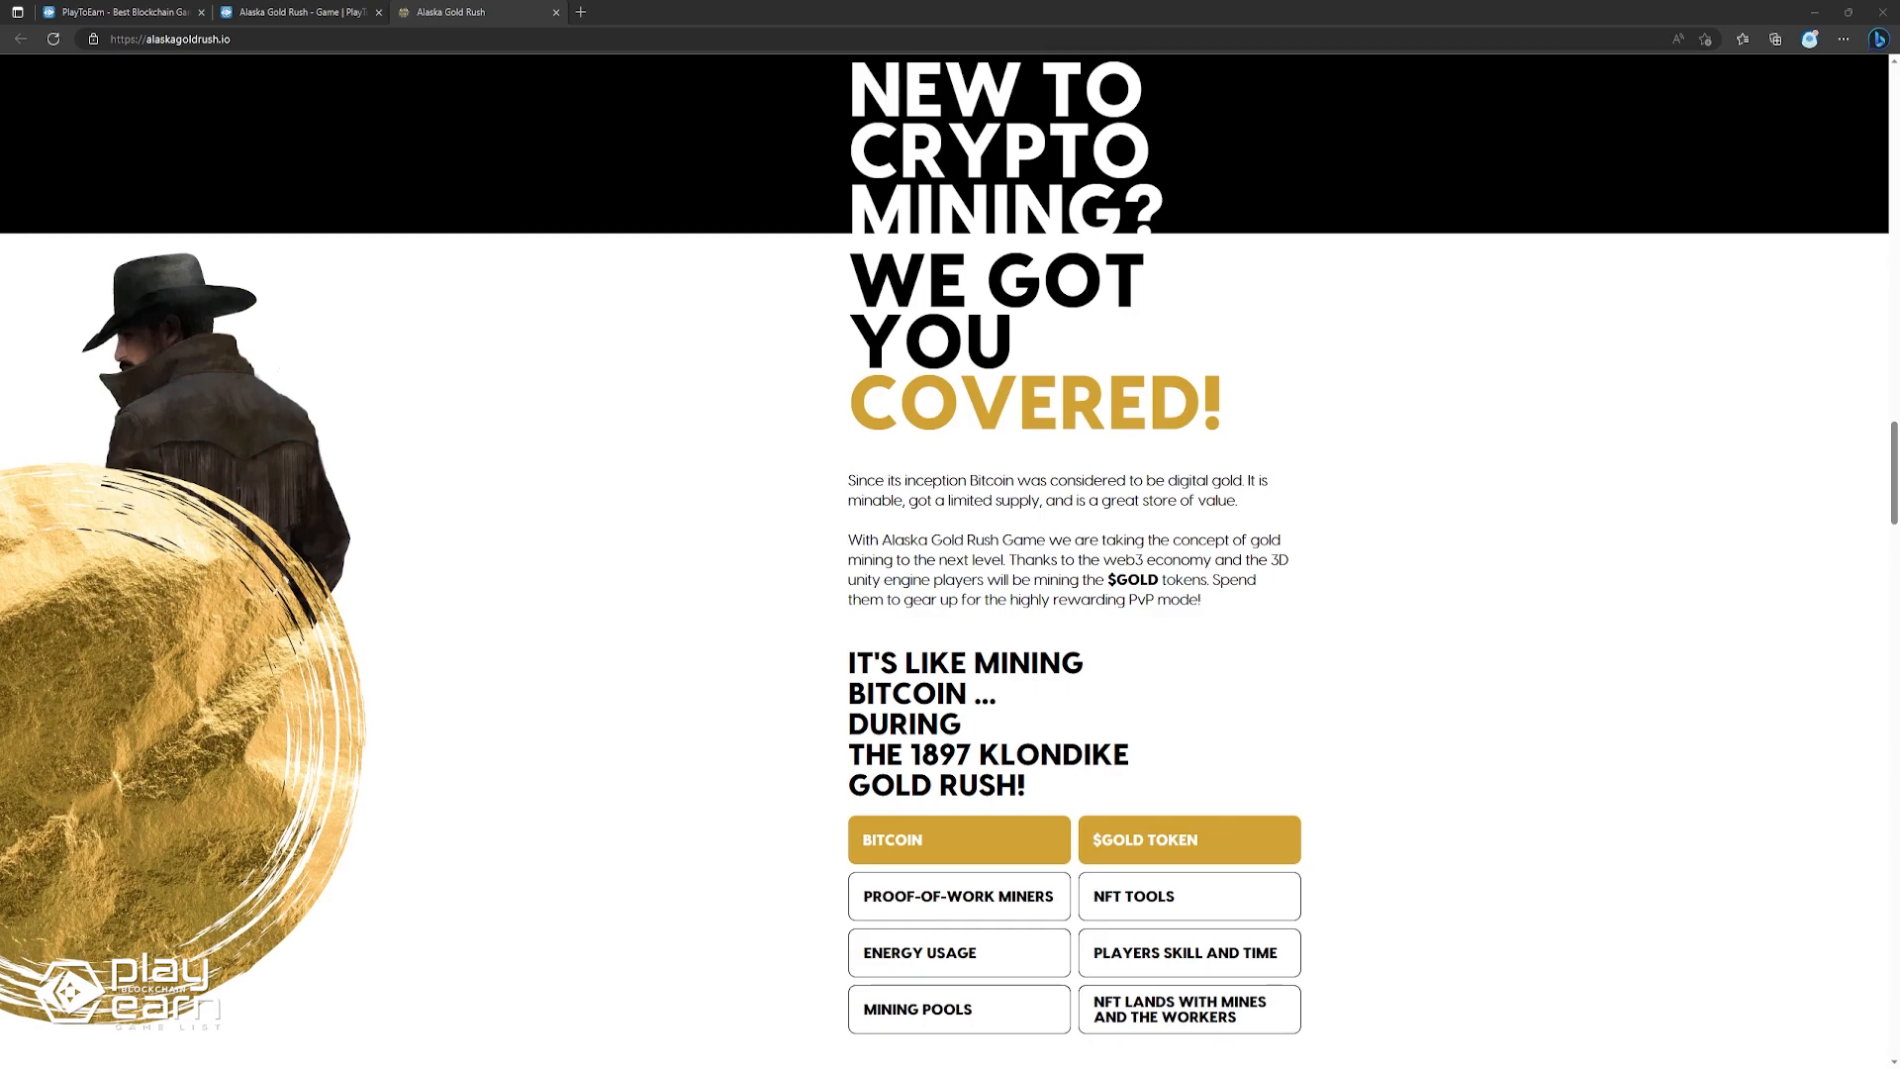
scroll(down, 3)
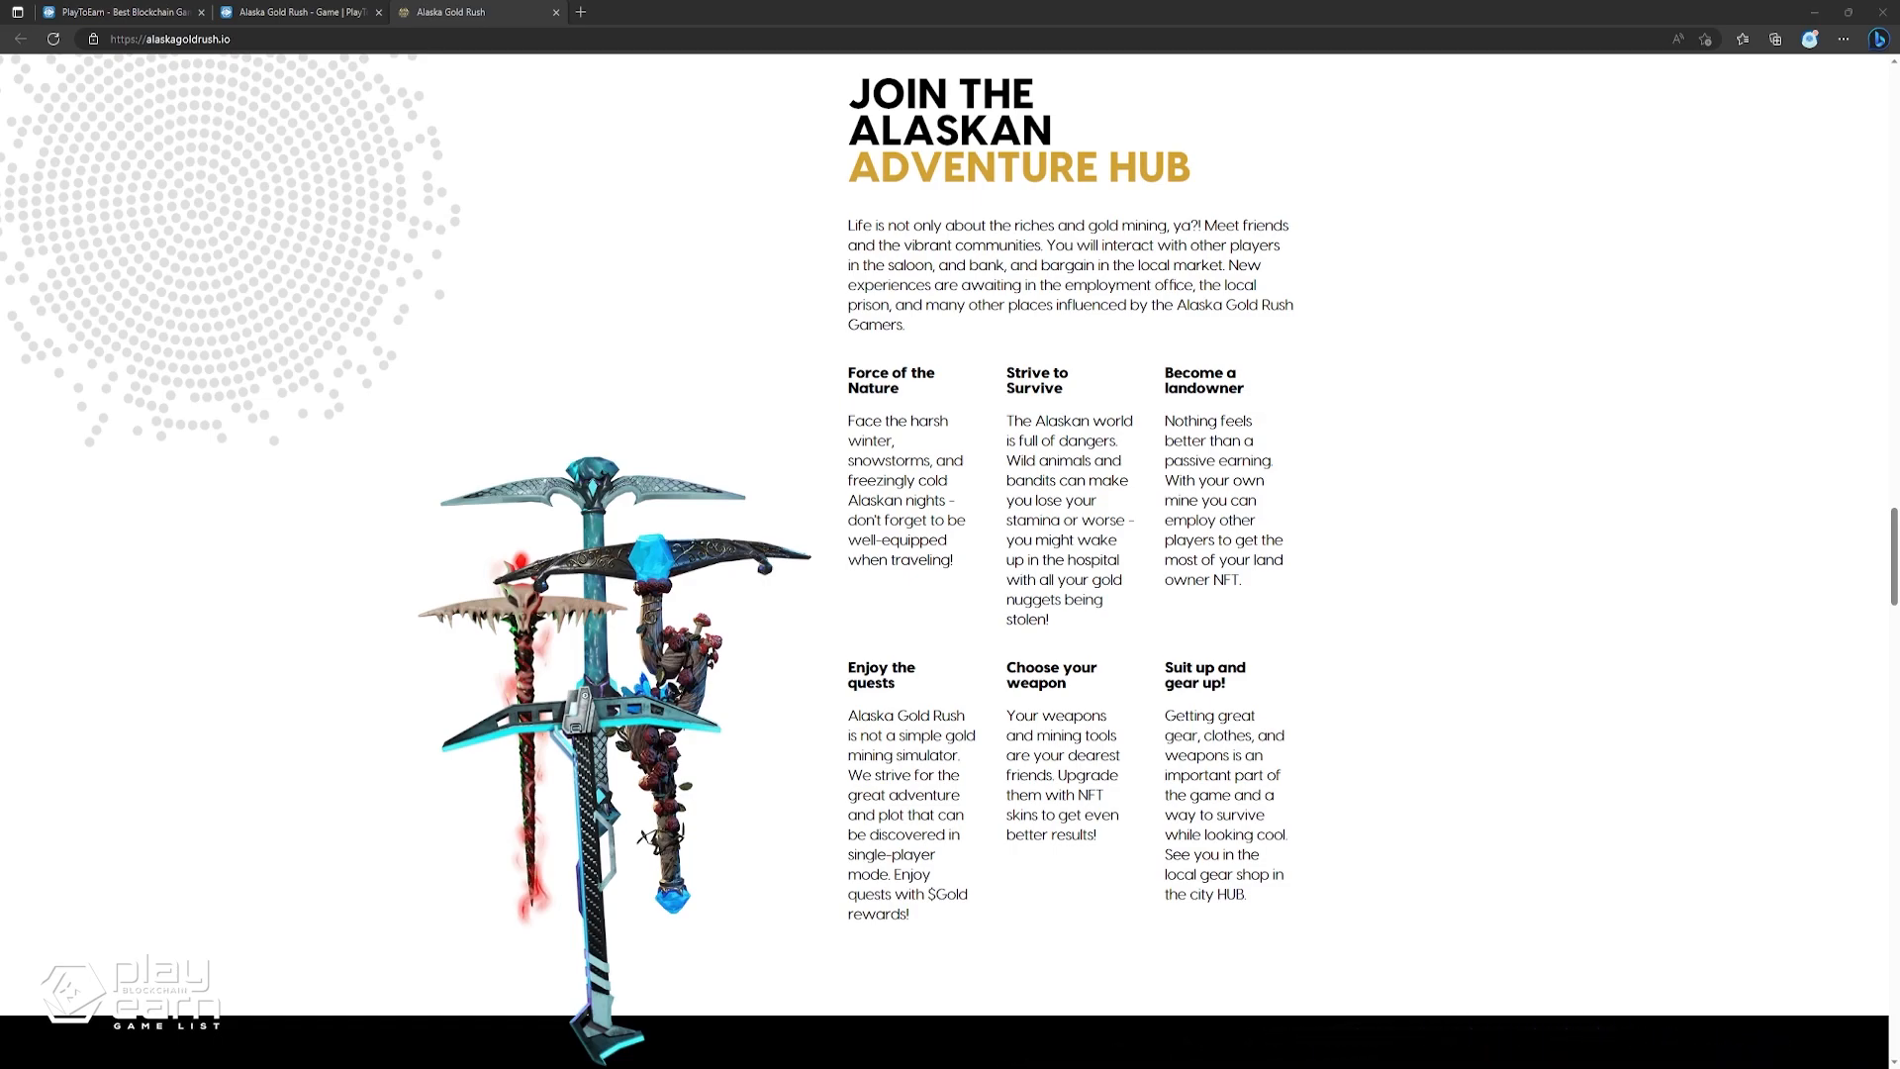
mouse_move(949, 535)
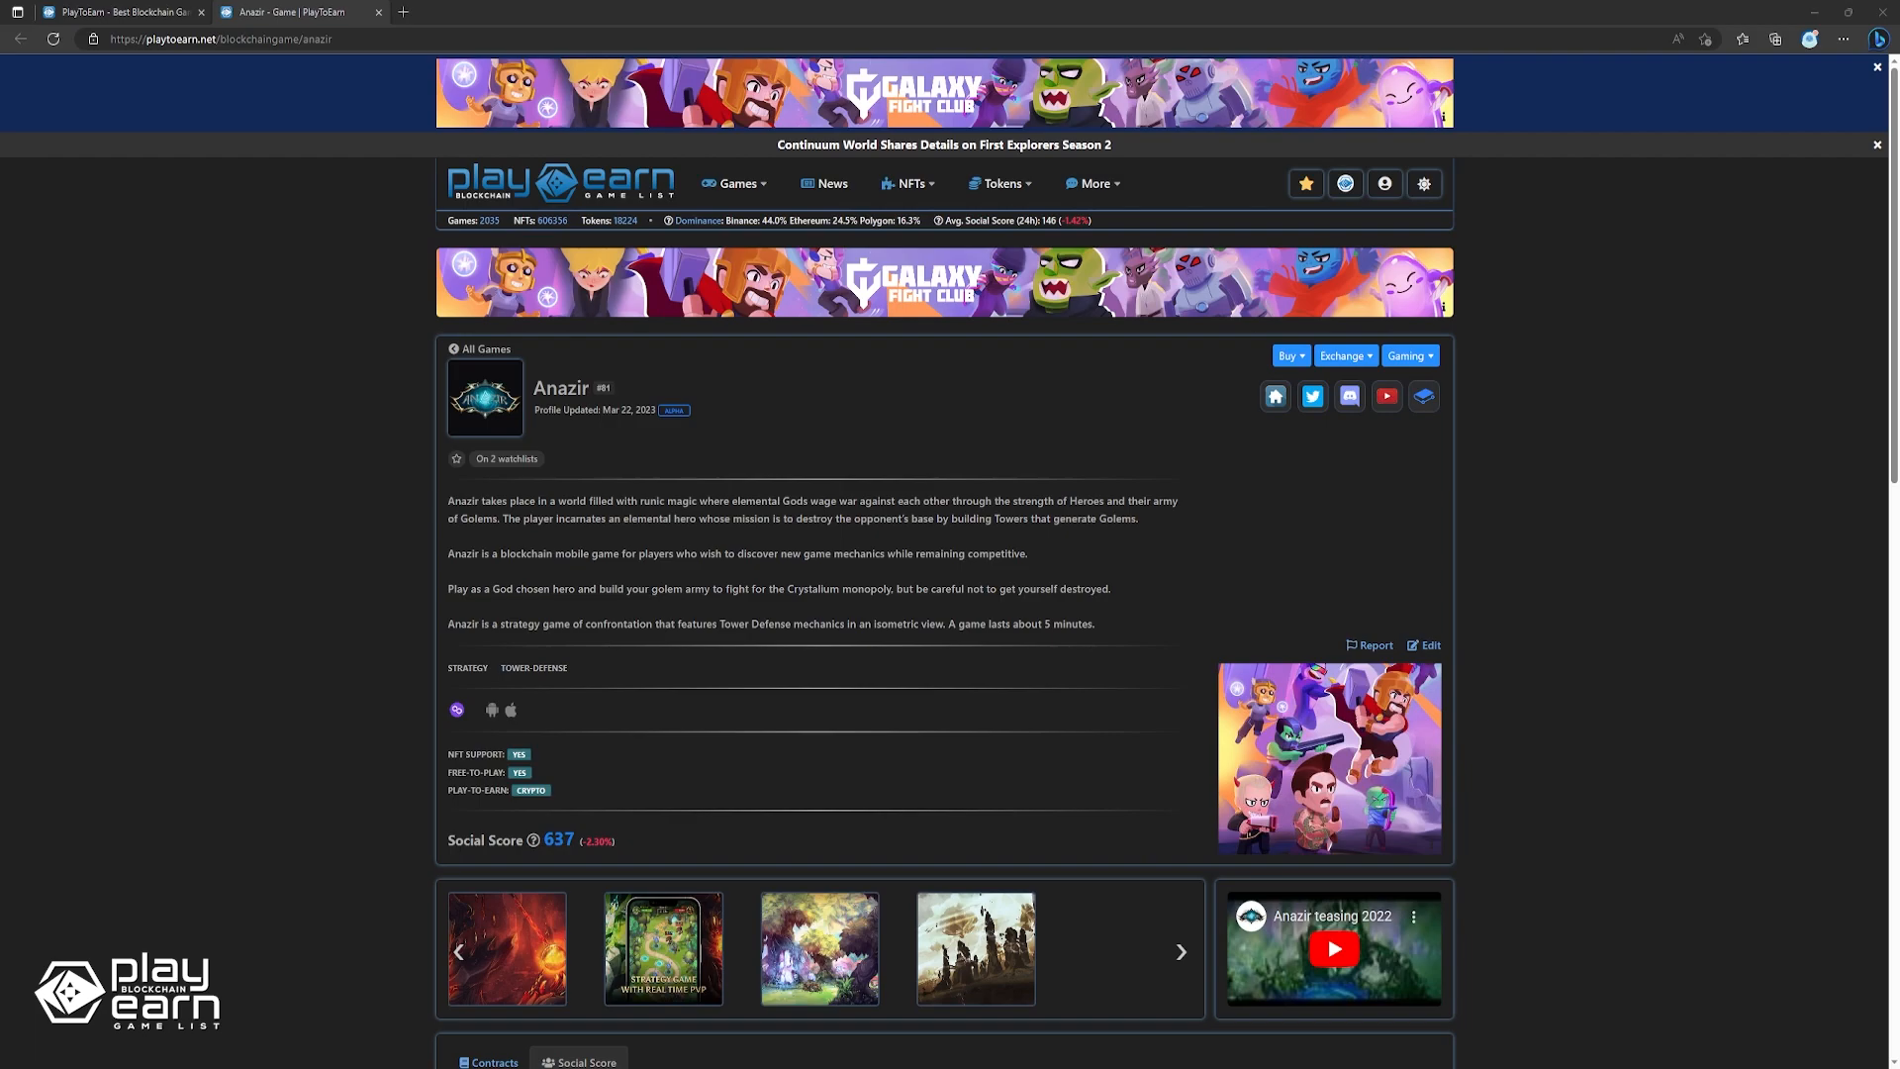
Open anazirgame.com in a new tab via the Anazir listing's home icon.
click(1274, 396)
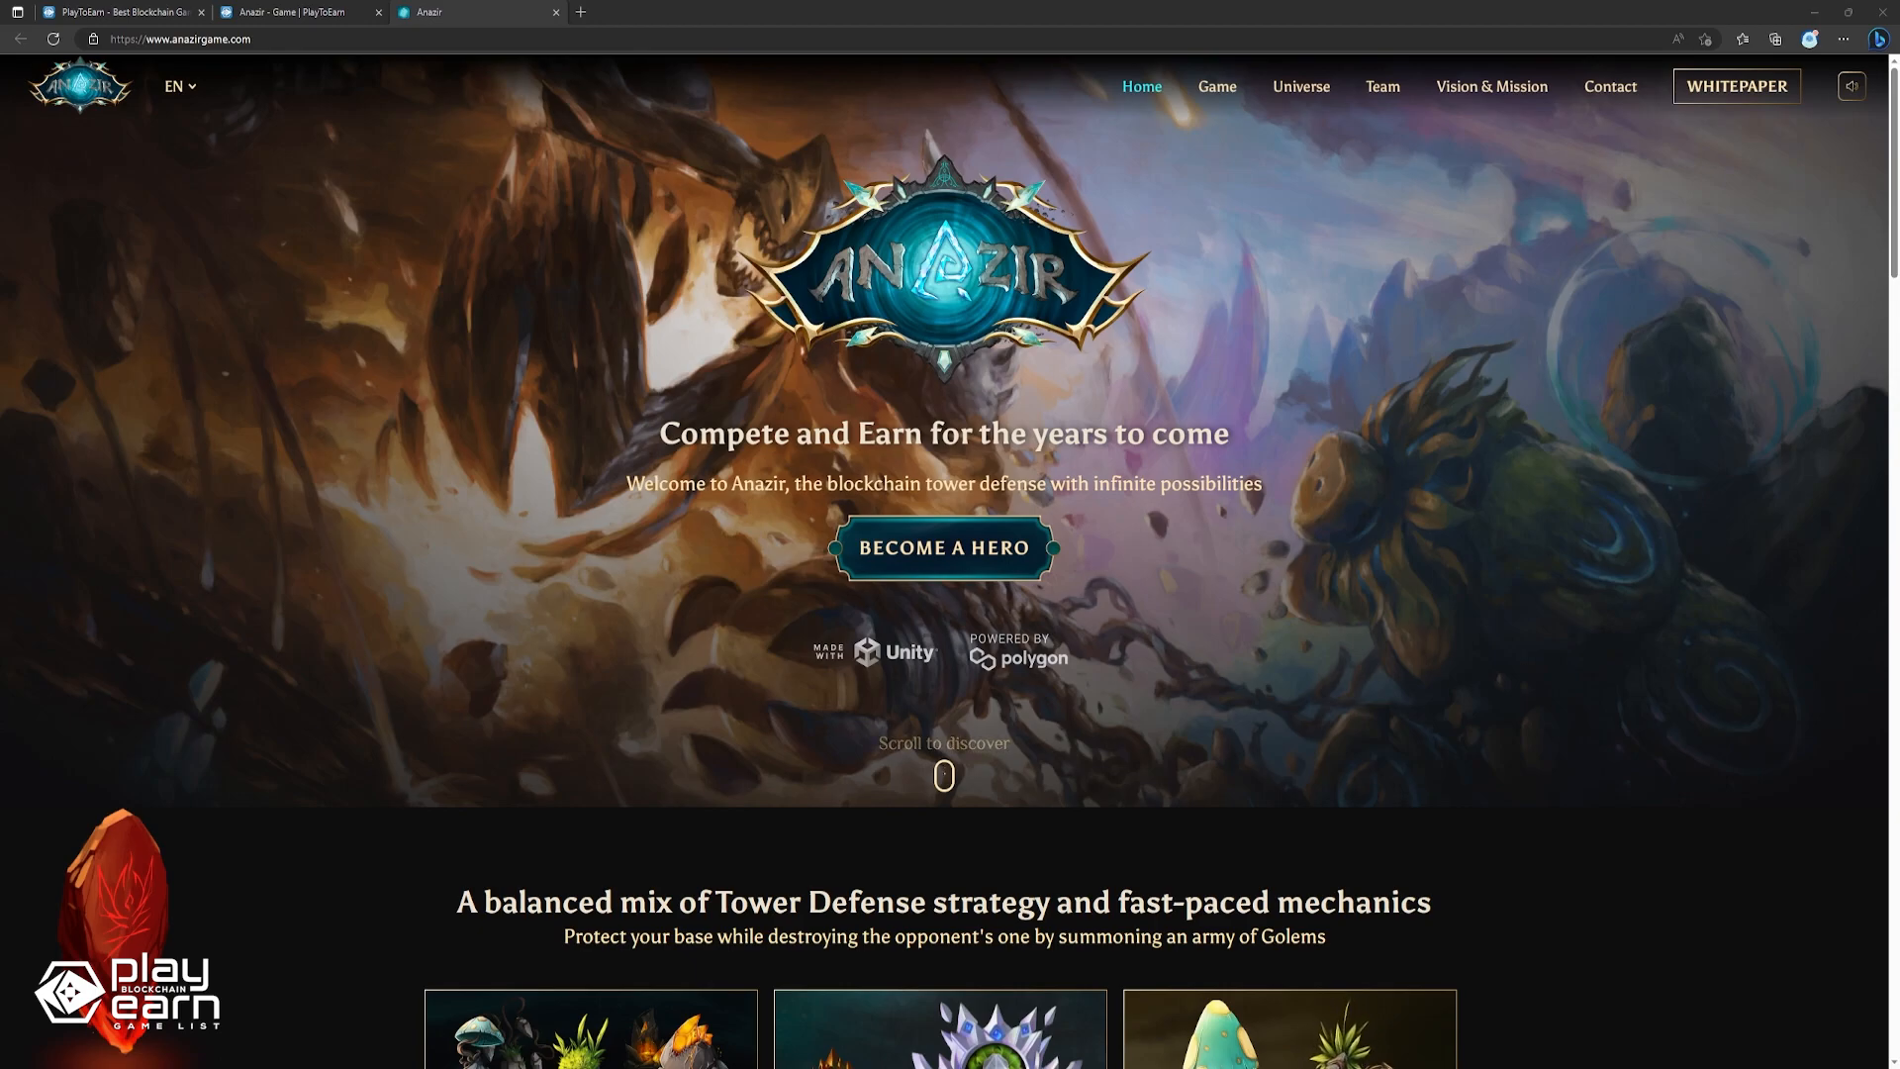
Scroll anazirgame.com through Our Game, Our Universe and the token section, then back up.
scroll(down, 3)
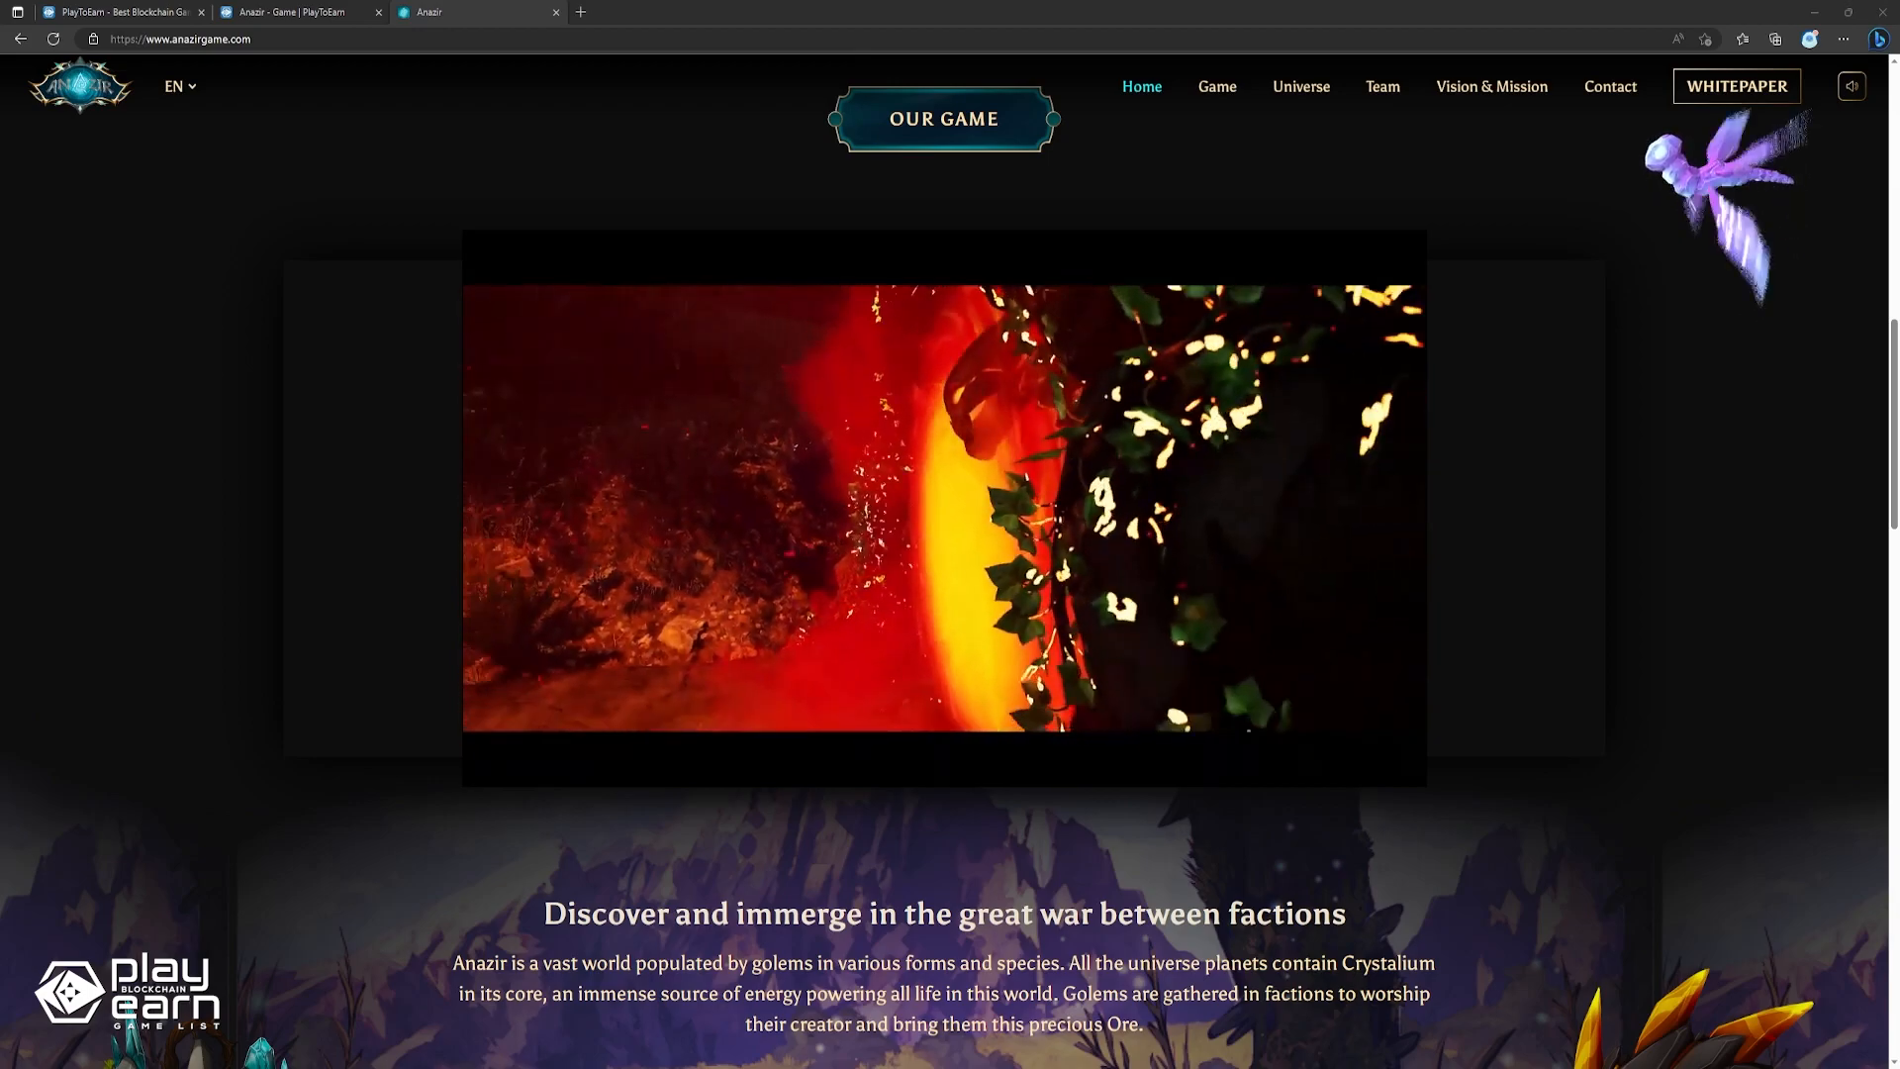
scroll(down, 3)
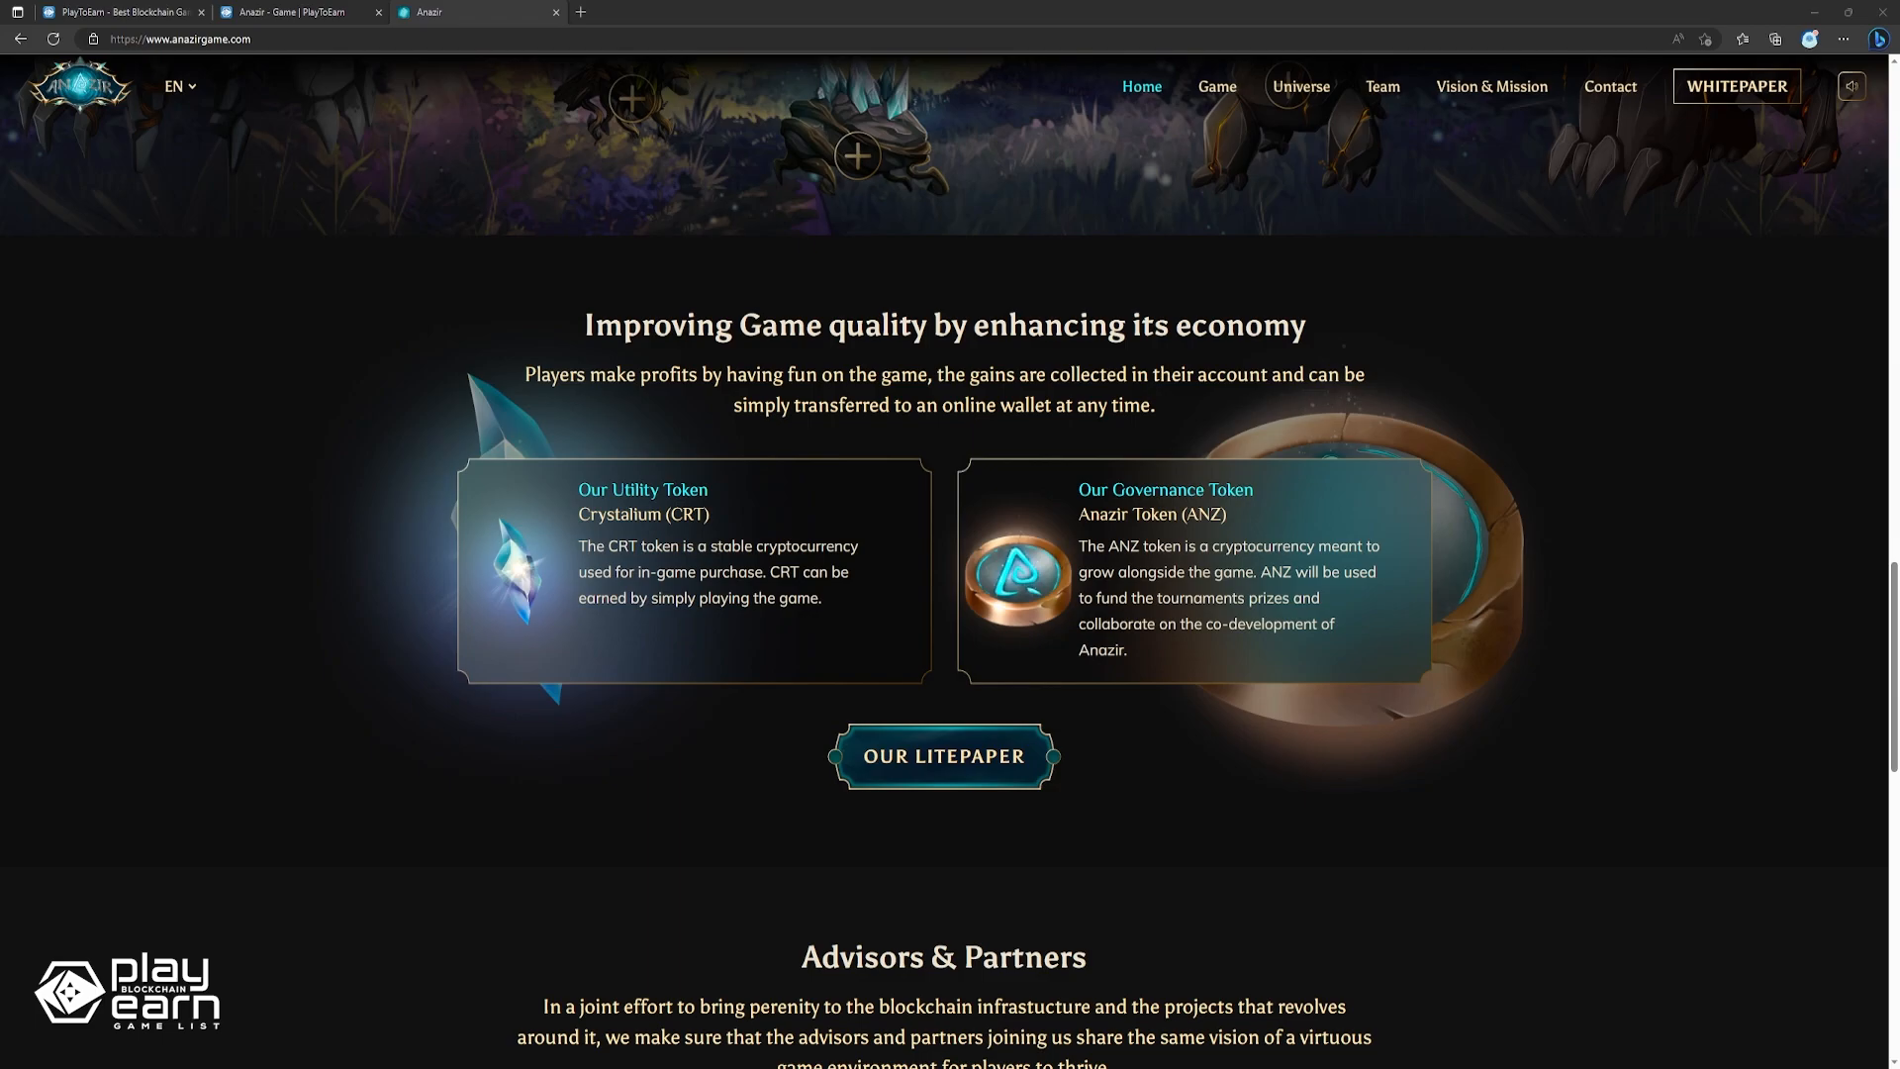
scroll(up, 3)
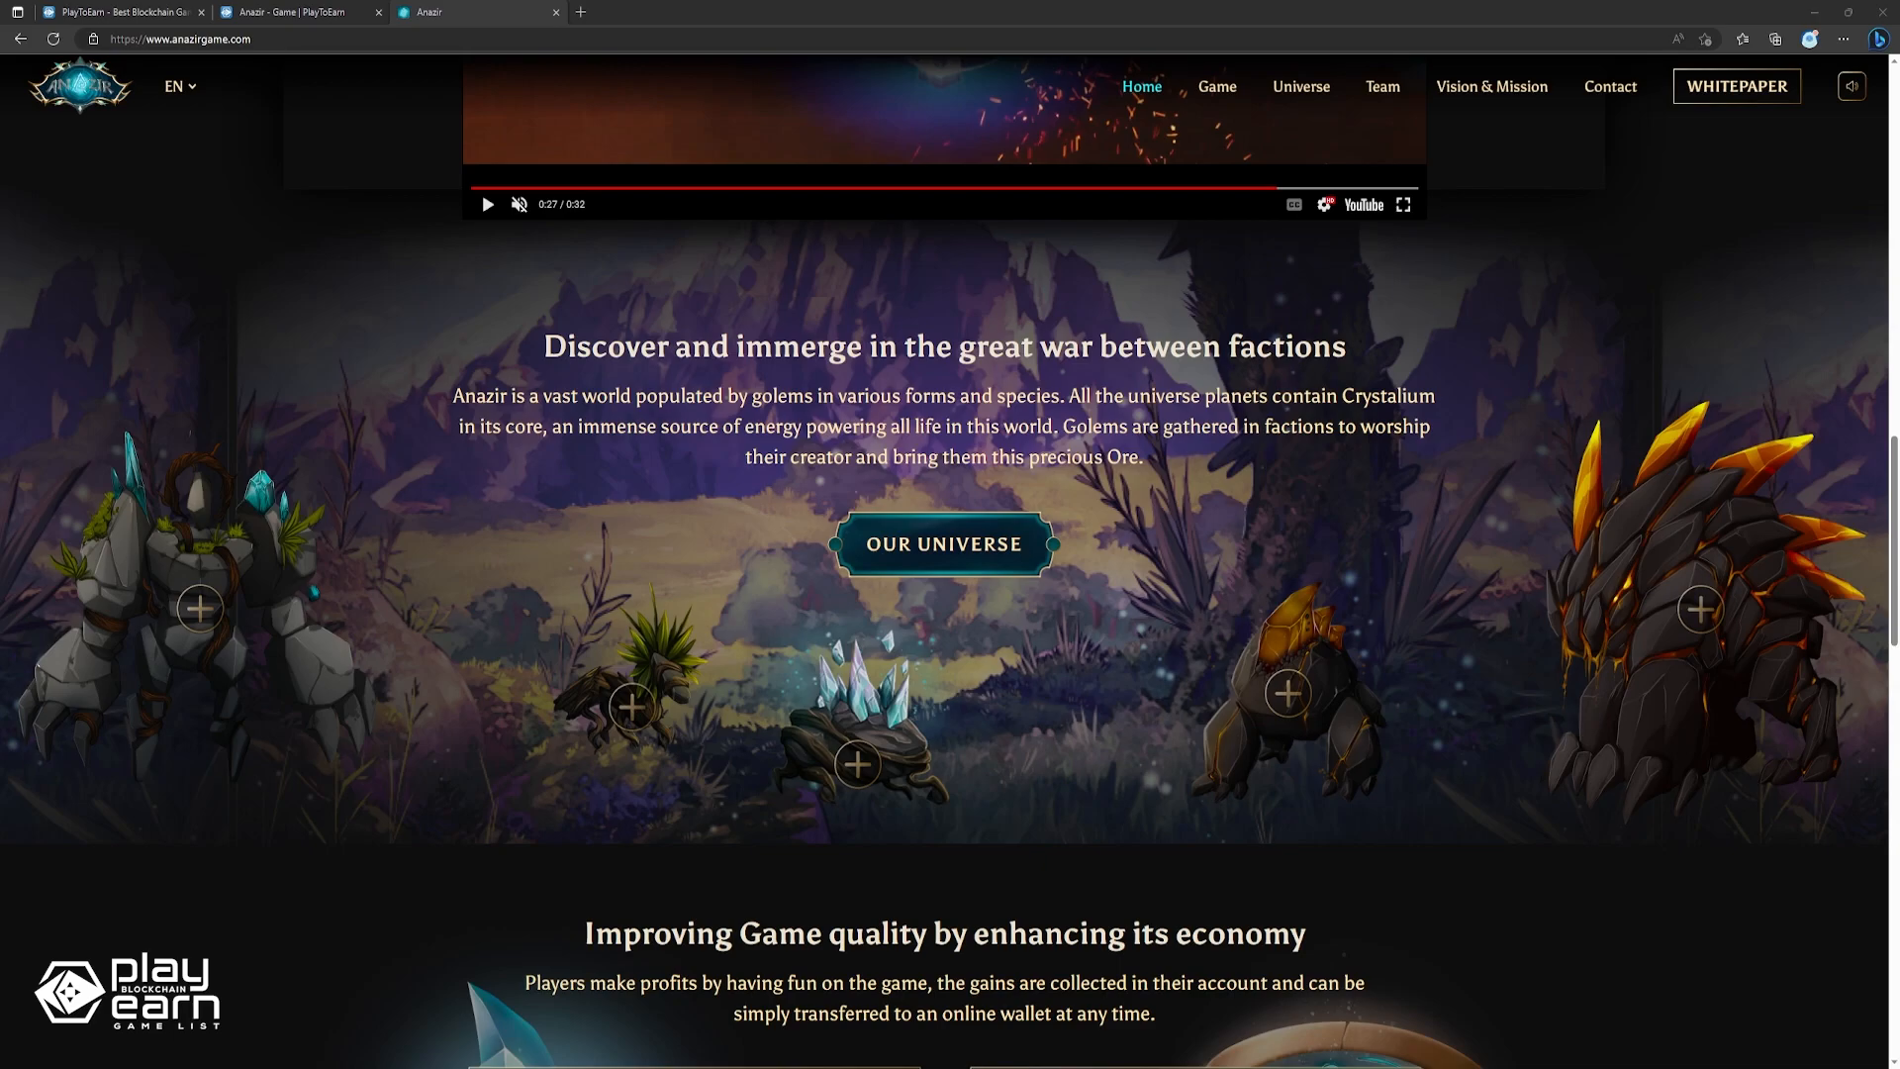
scroll(up, 3)
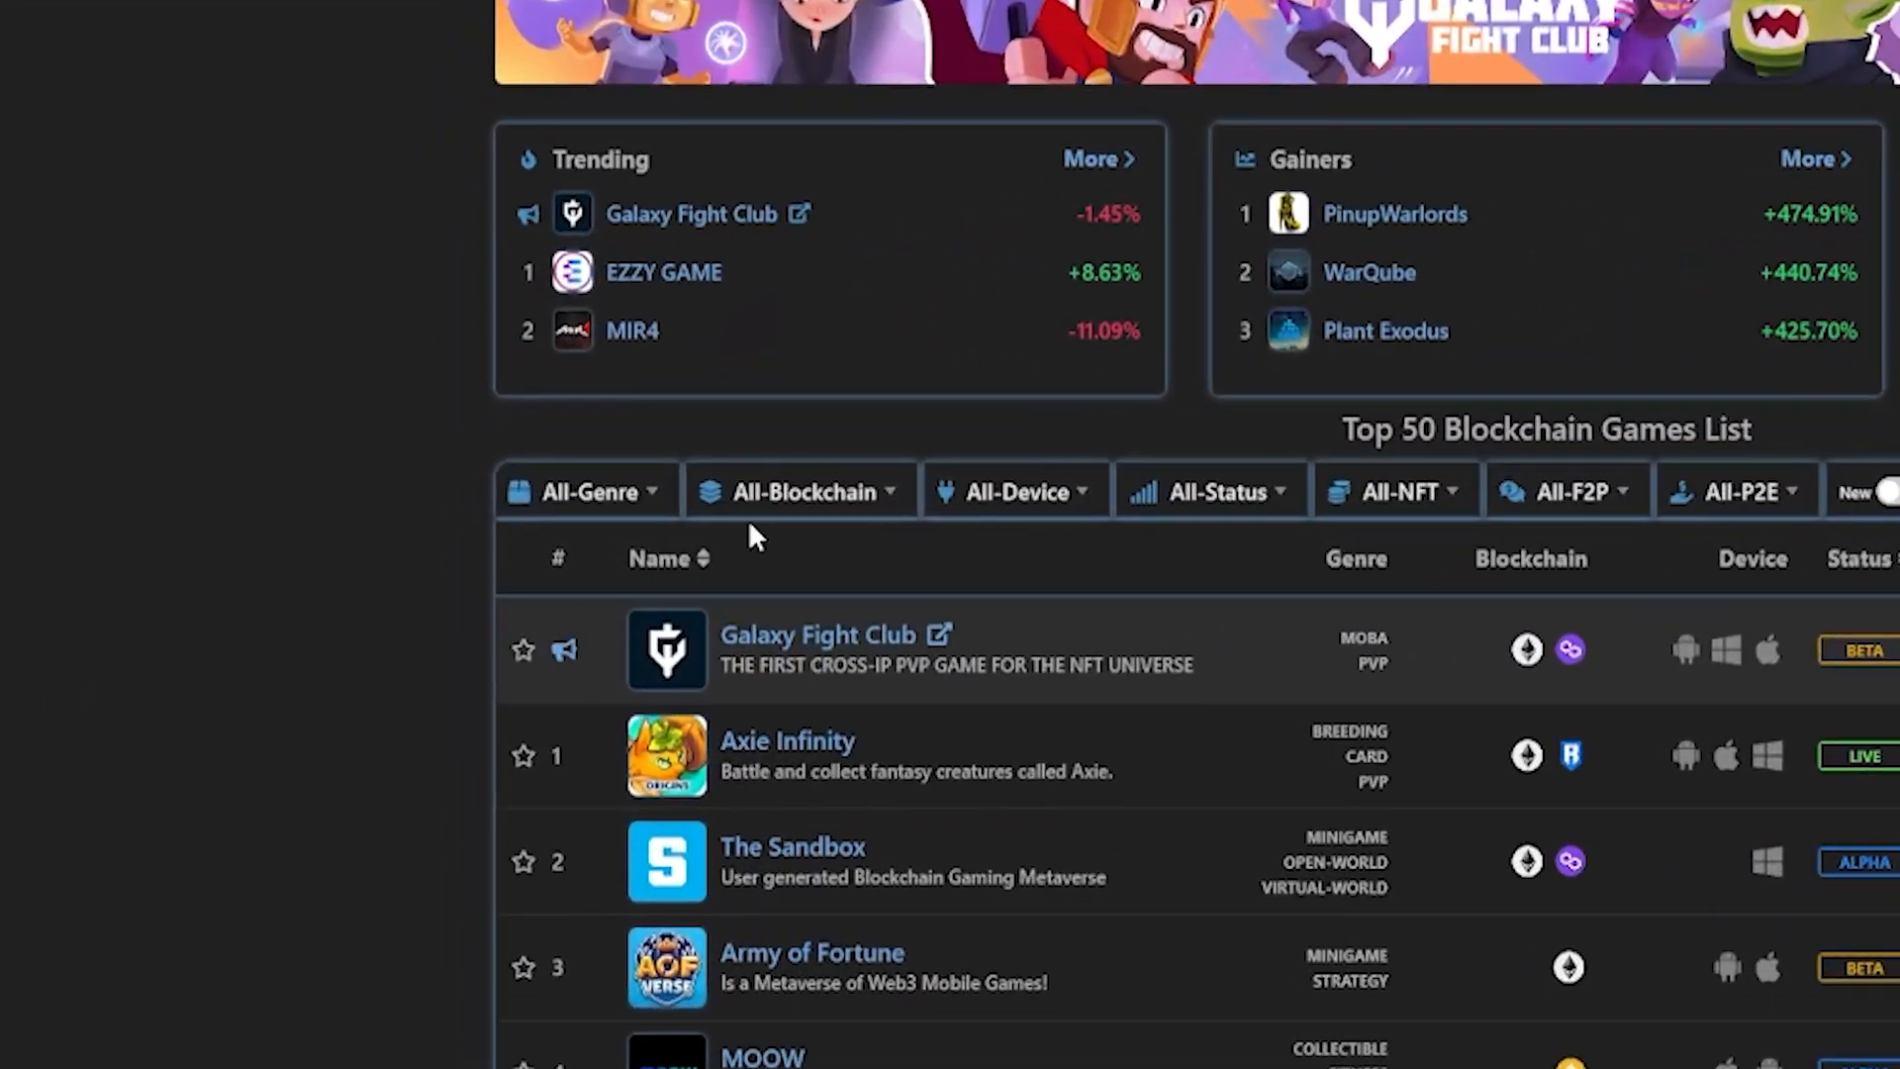
Filter the games list to Polygon blockchain and Yes-F2P free-to-play titles.
click(799, 491)
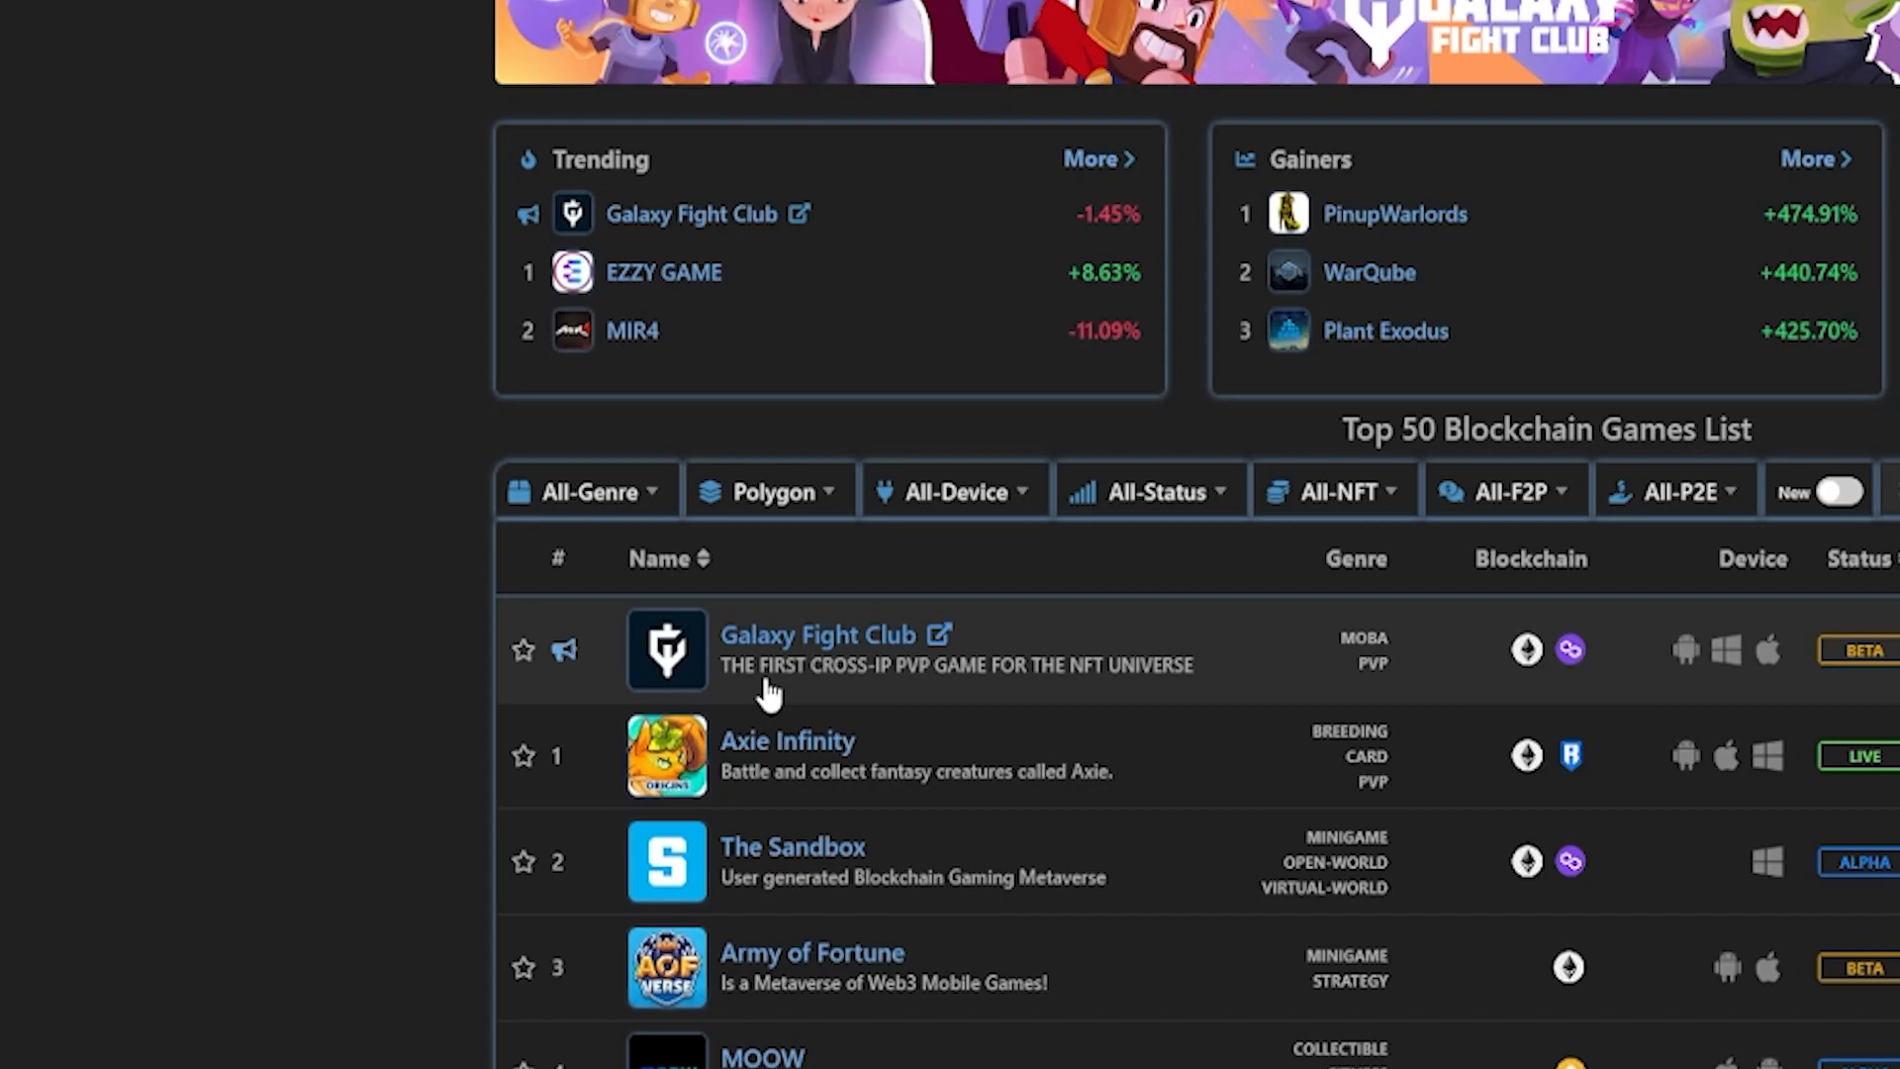
scroll(right, 3)
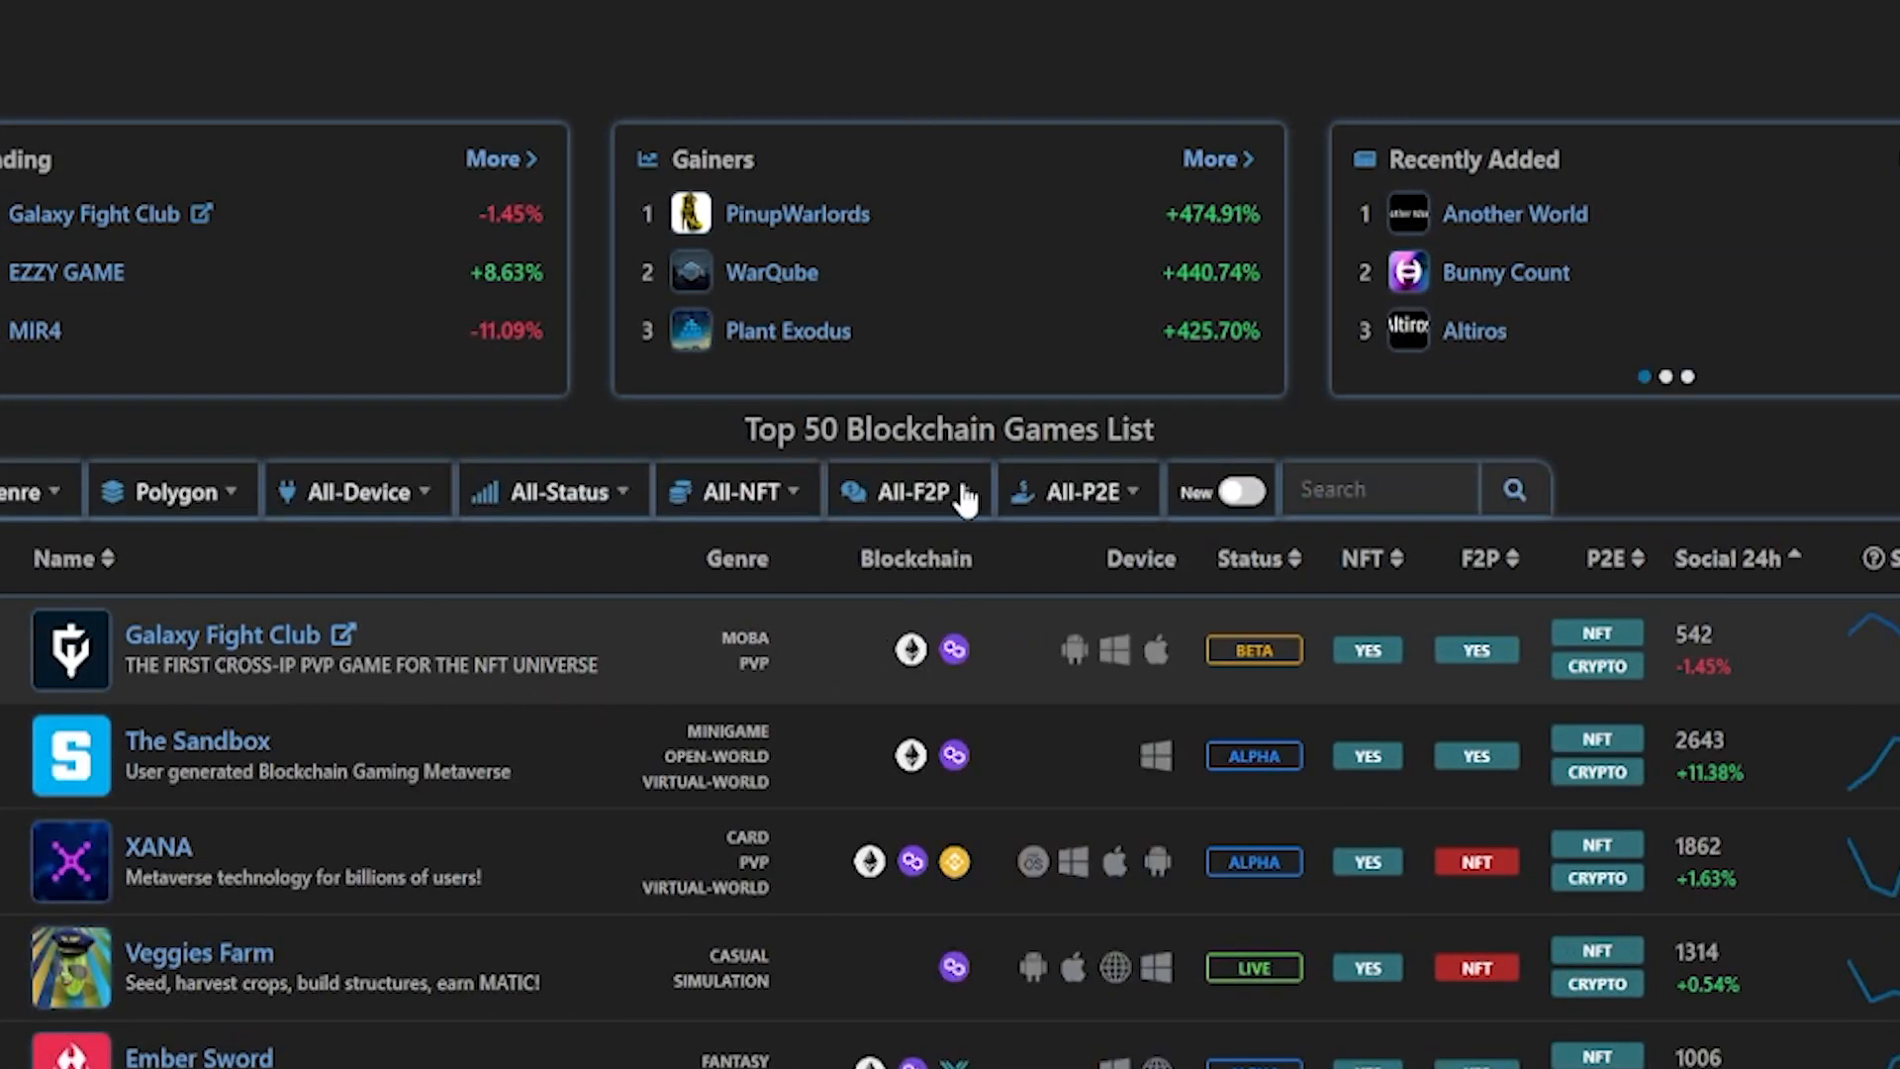
click(908, 491)
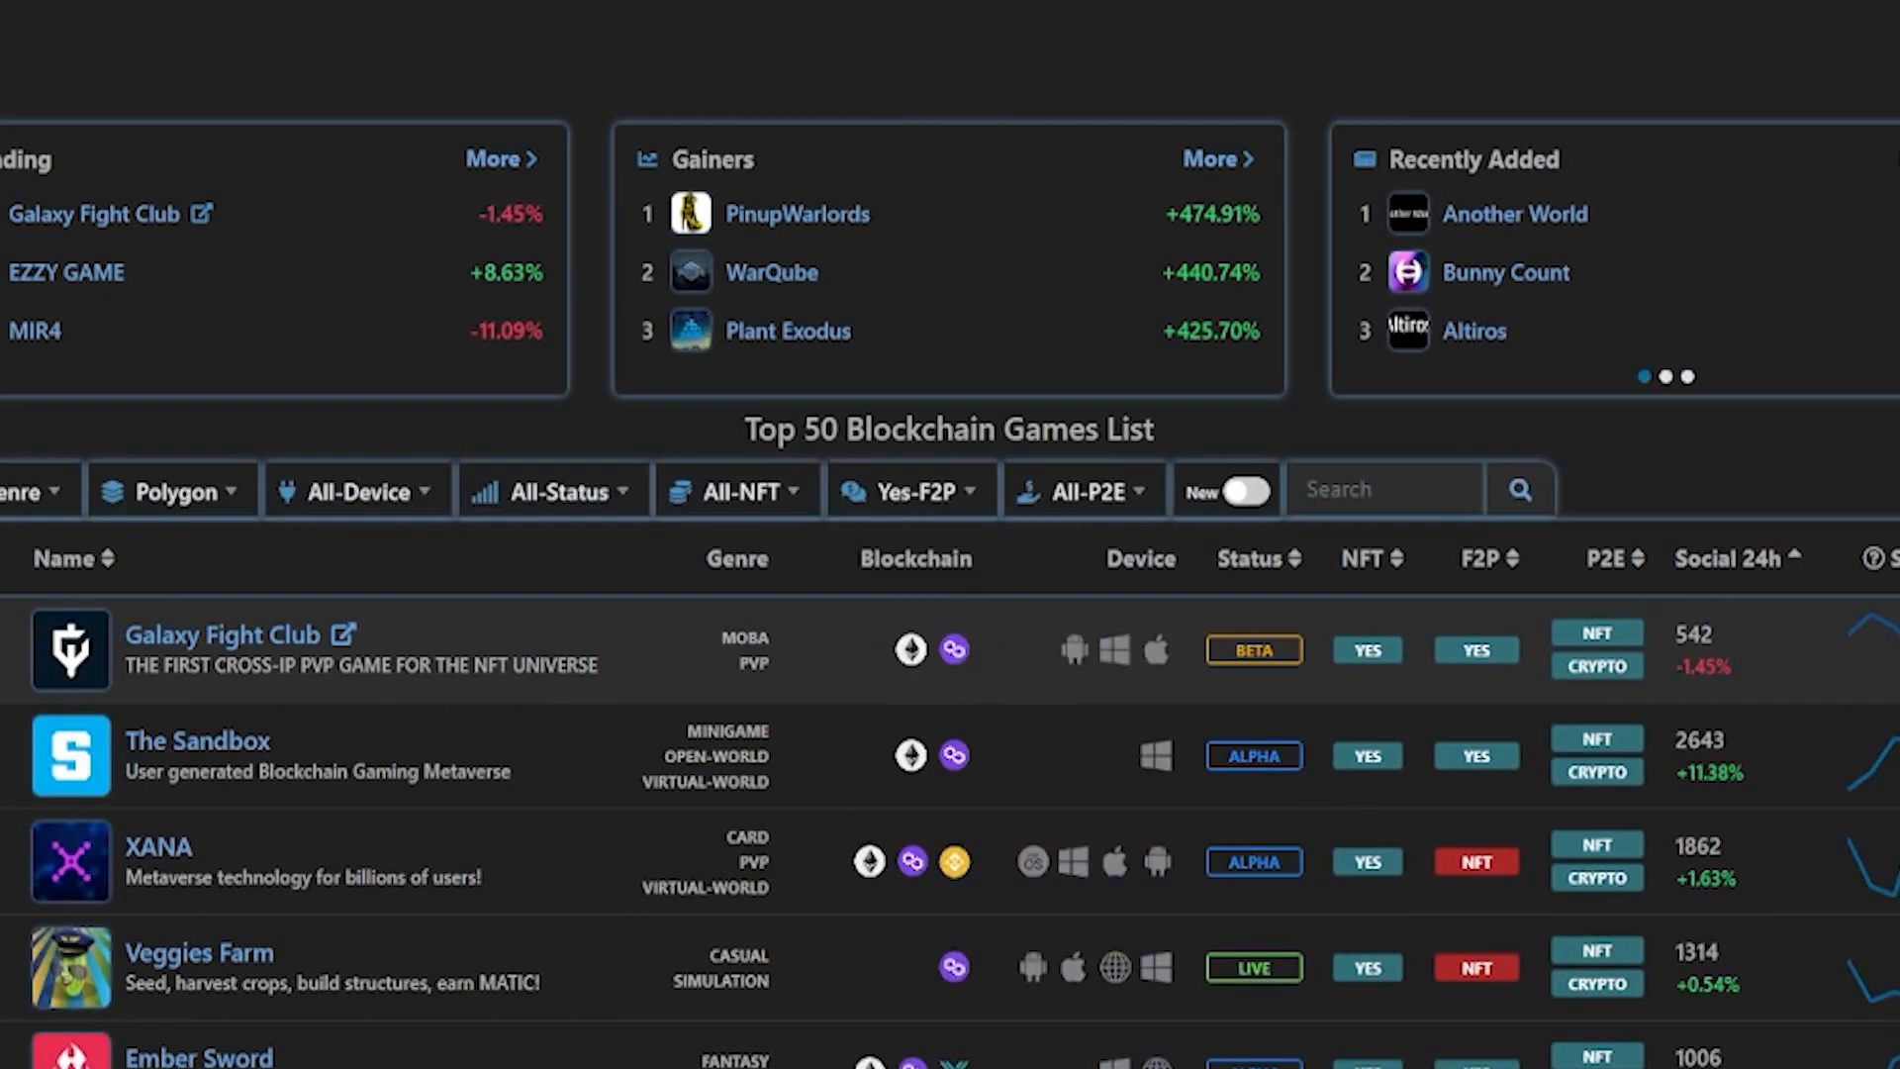